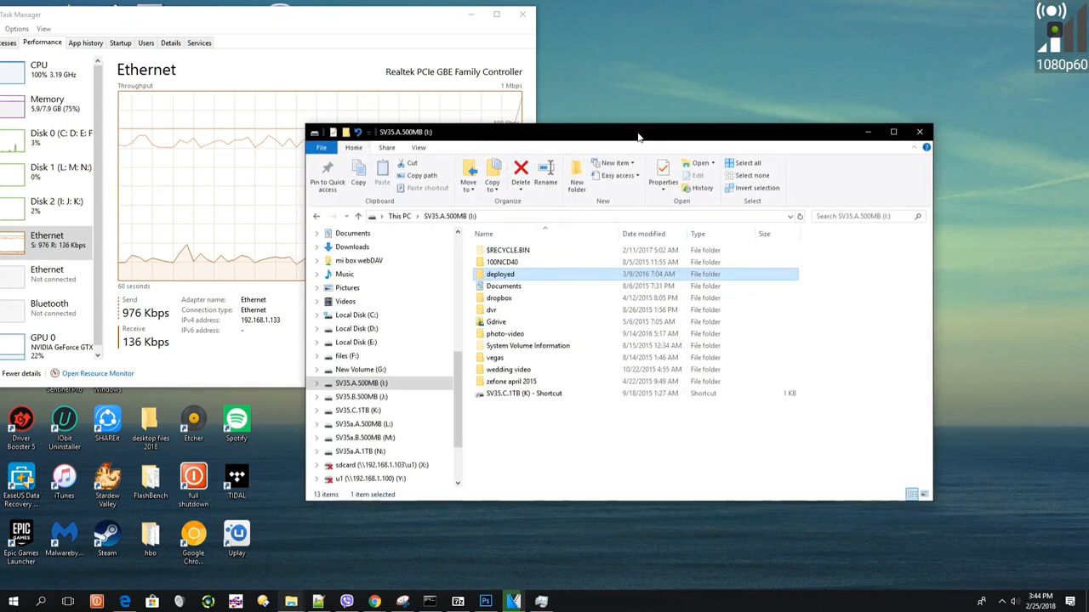
Open the 'deployed' folder's Properties on the Sharing tab, showing it not shared.
left_click(361, 383)
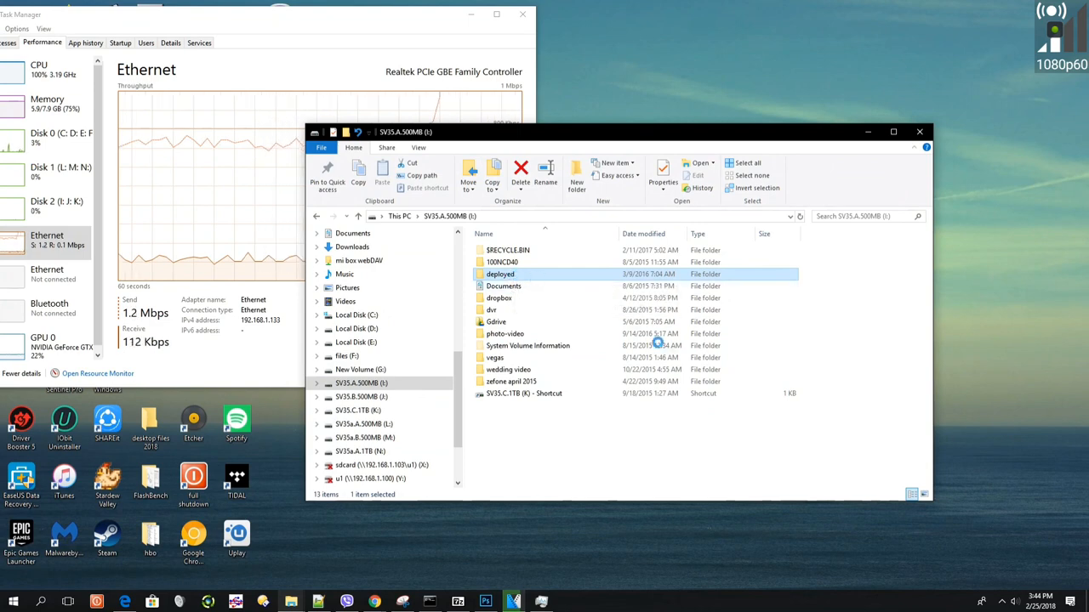
right_click(500, 274)
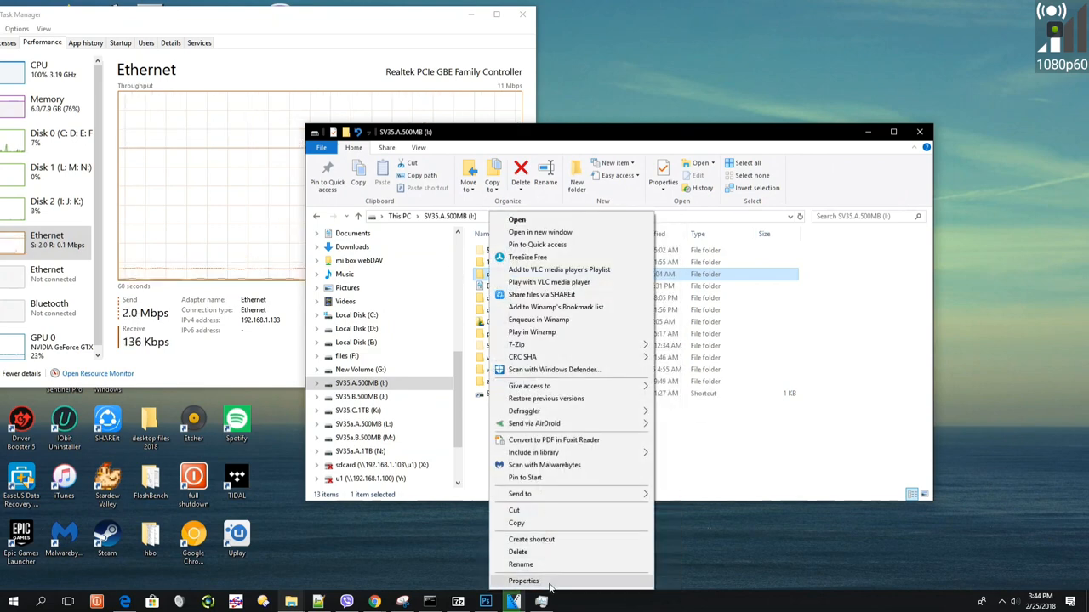
left_click(523, 581)
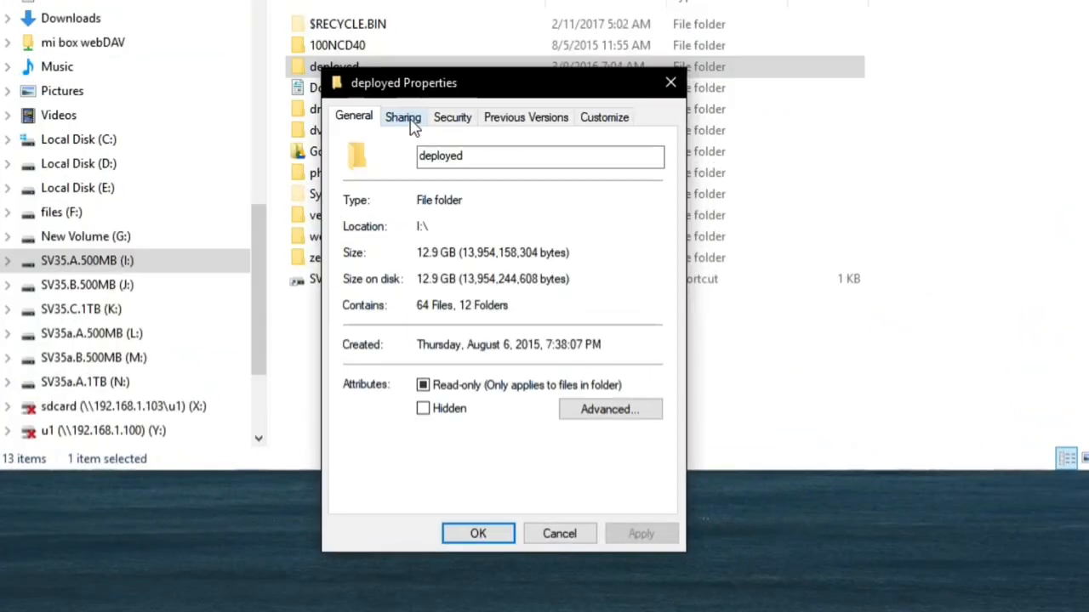
left_click(402, 117)
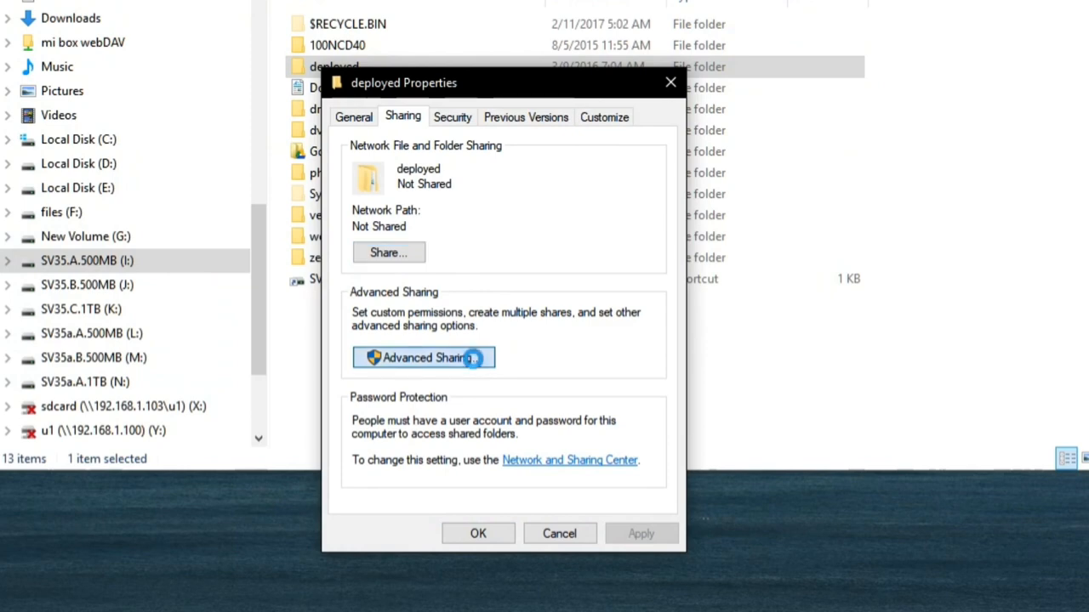
In Advanced Sharing, enable Share this folder with share name 'deployed shared'.
left_click(424, 358)
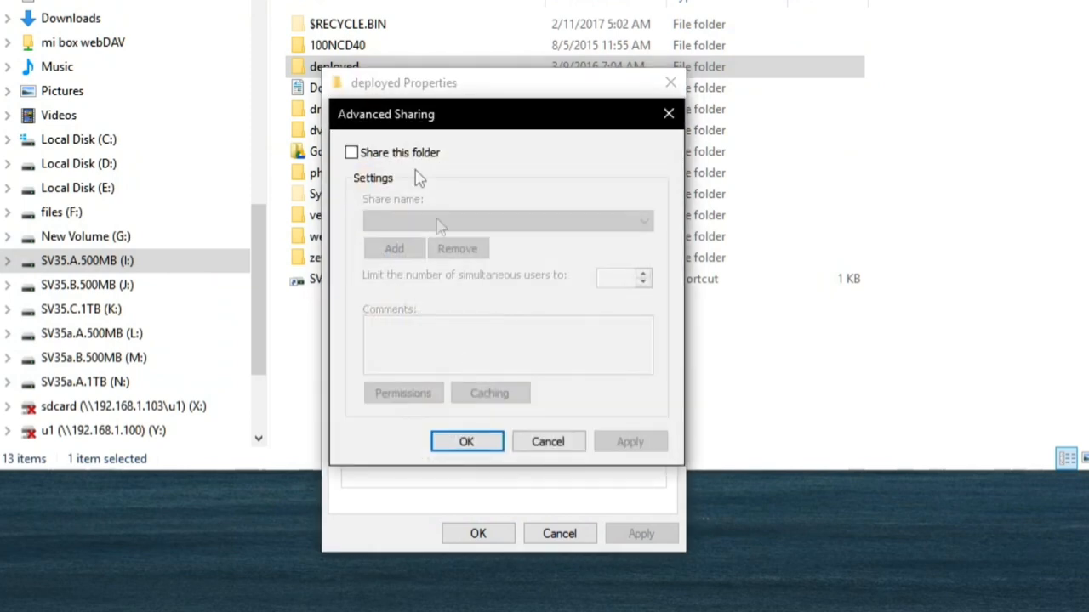
left_click(351, 153)
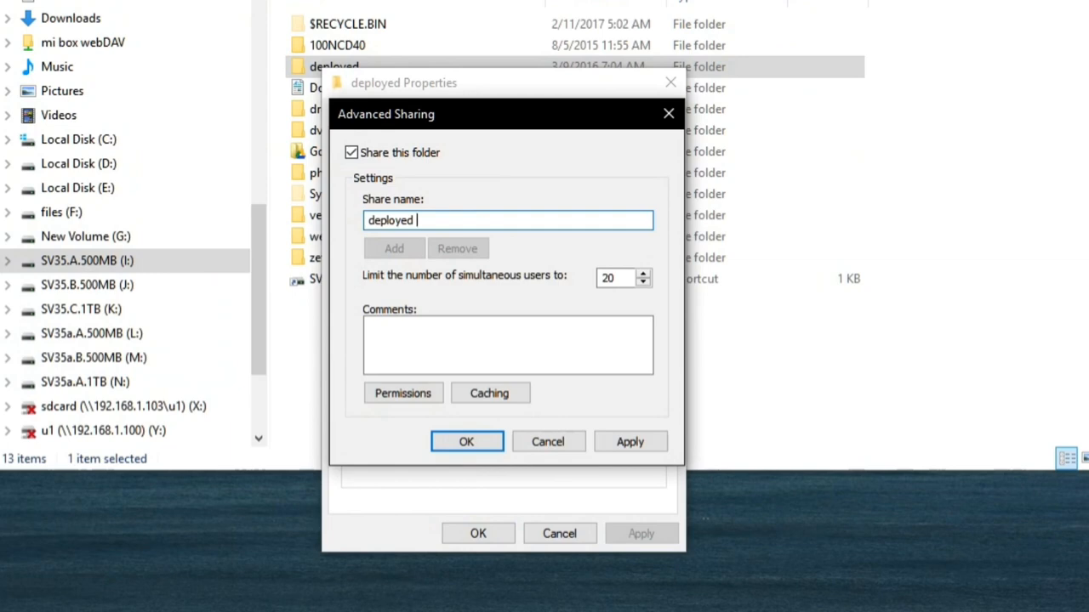
type("shared")
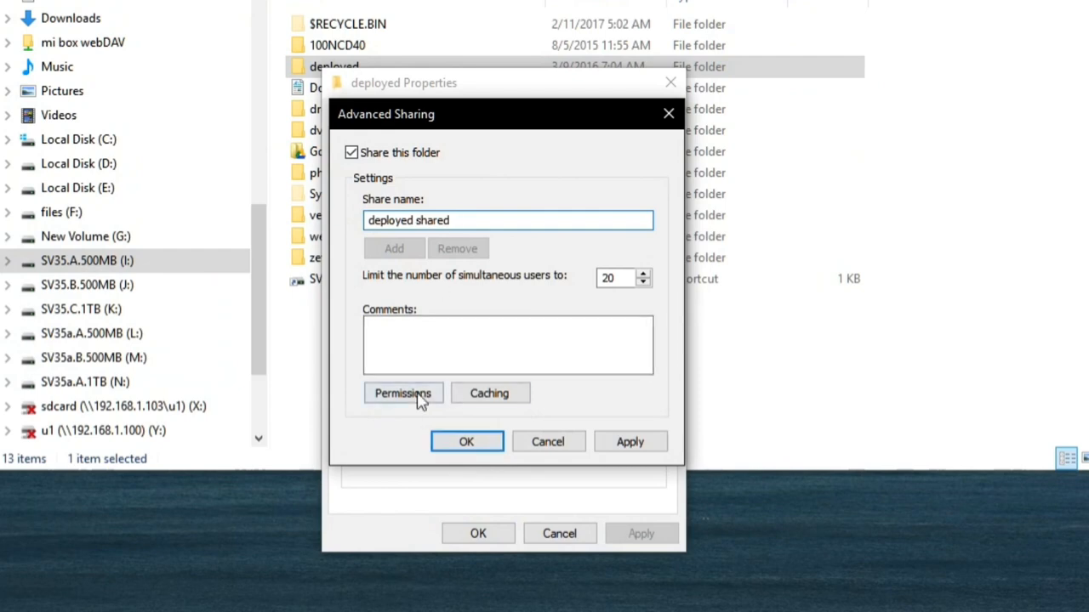
Allow Full Control for Everyone on the share, then apply and confirm with OK.
left_click(402, 393)
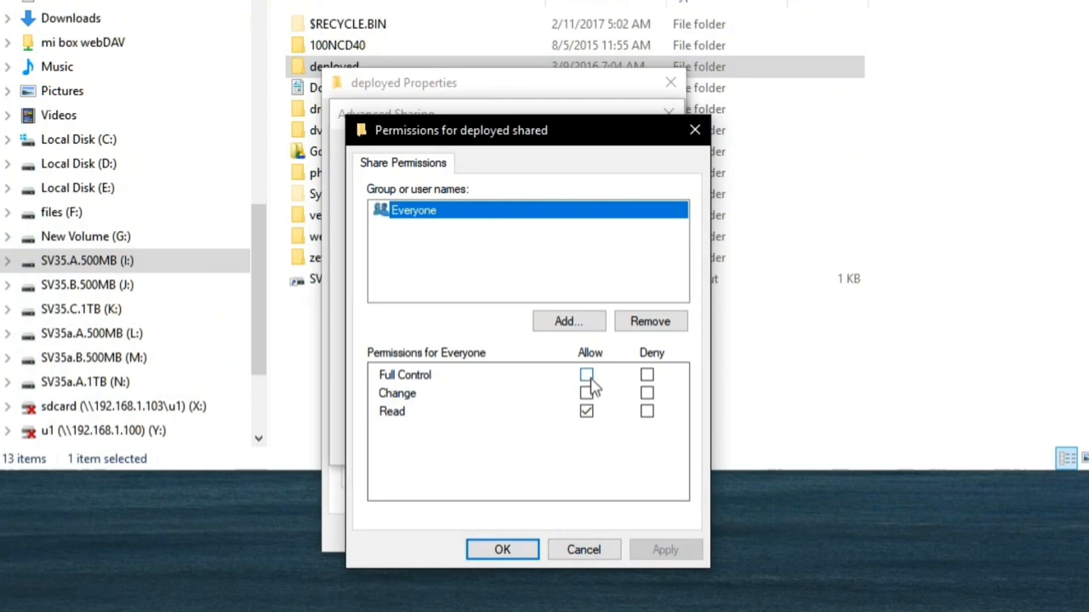
left_click(586, 374)
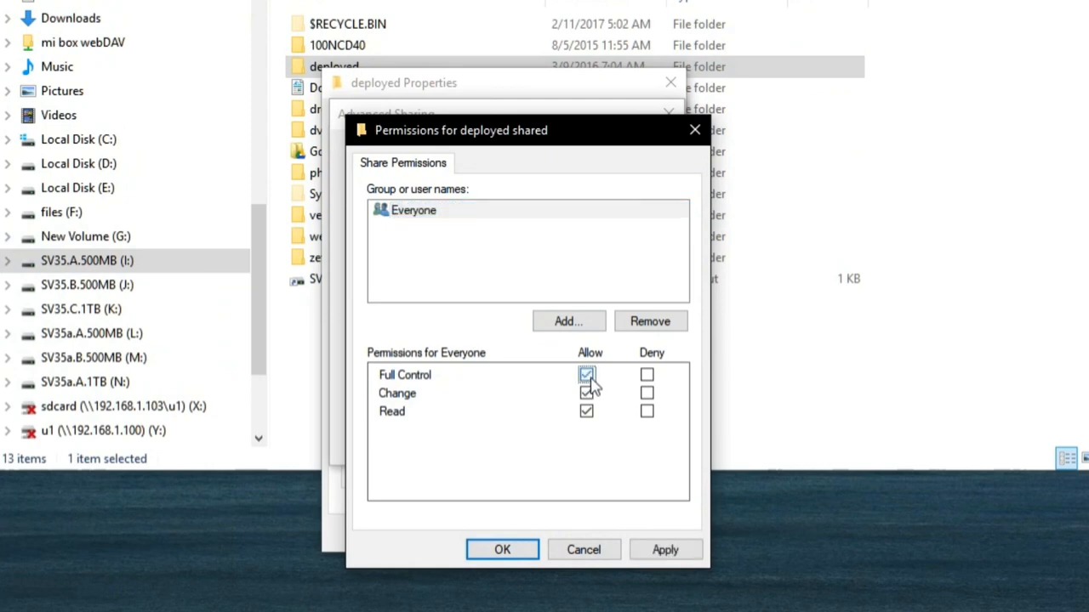
left_click(587, 374)
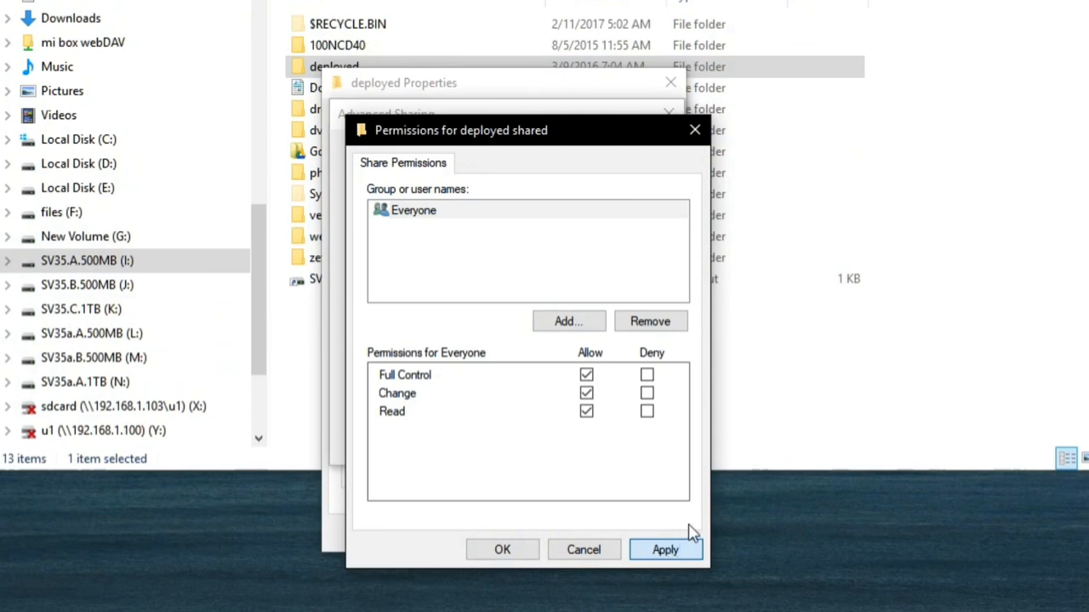
left_click(665, 550)
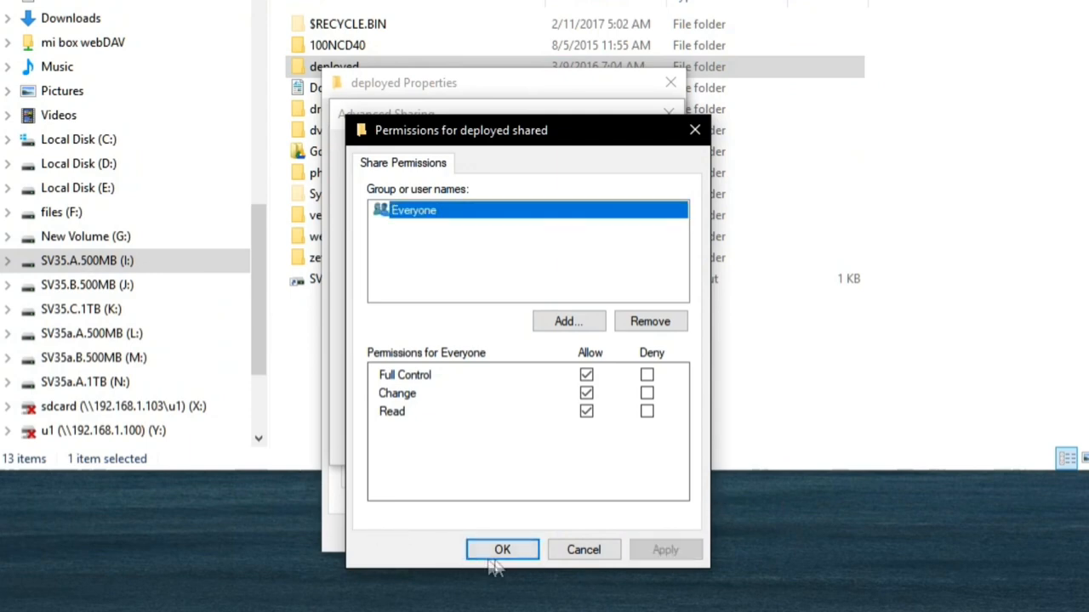
left_click(502, 550)
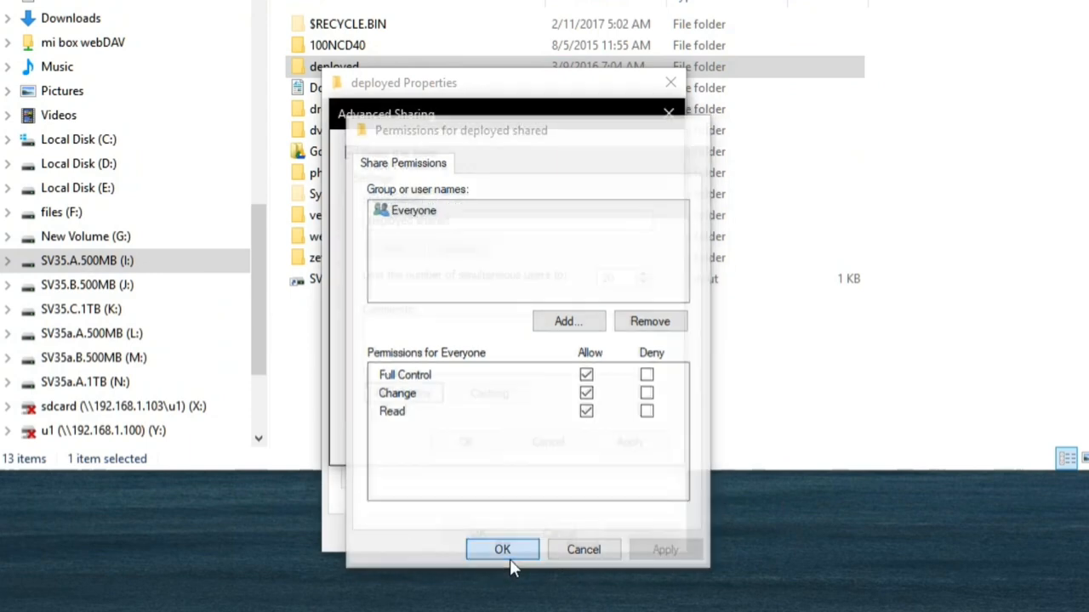
Confirm Advanced Sharing with OK and close the folder's Properties window.
left_click(502, 550)
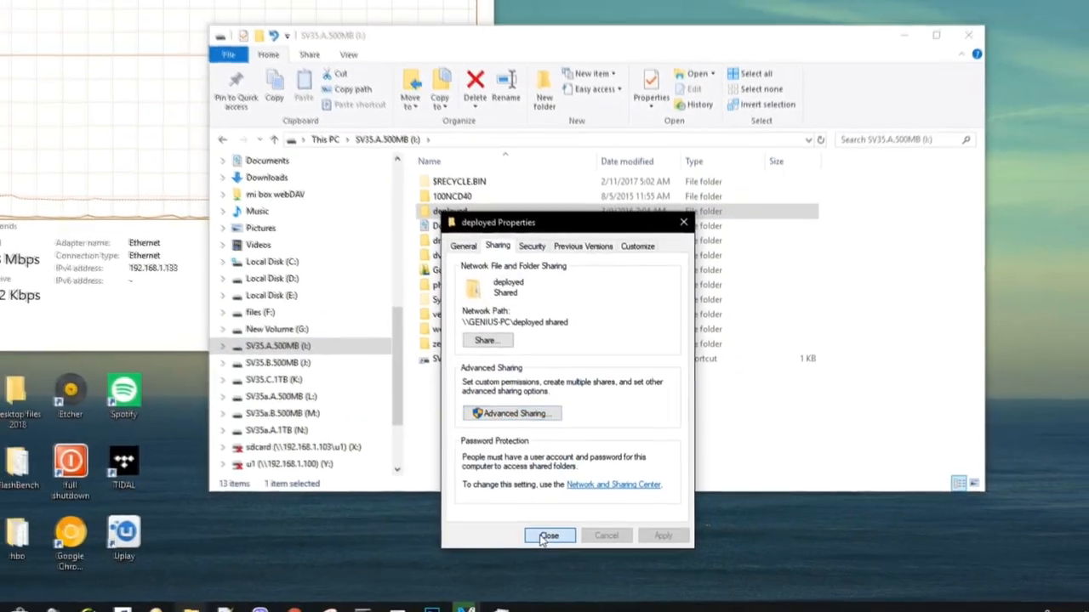
left_click(548, 536)
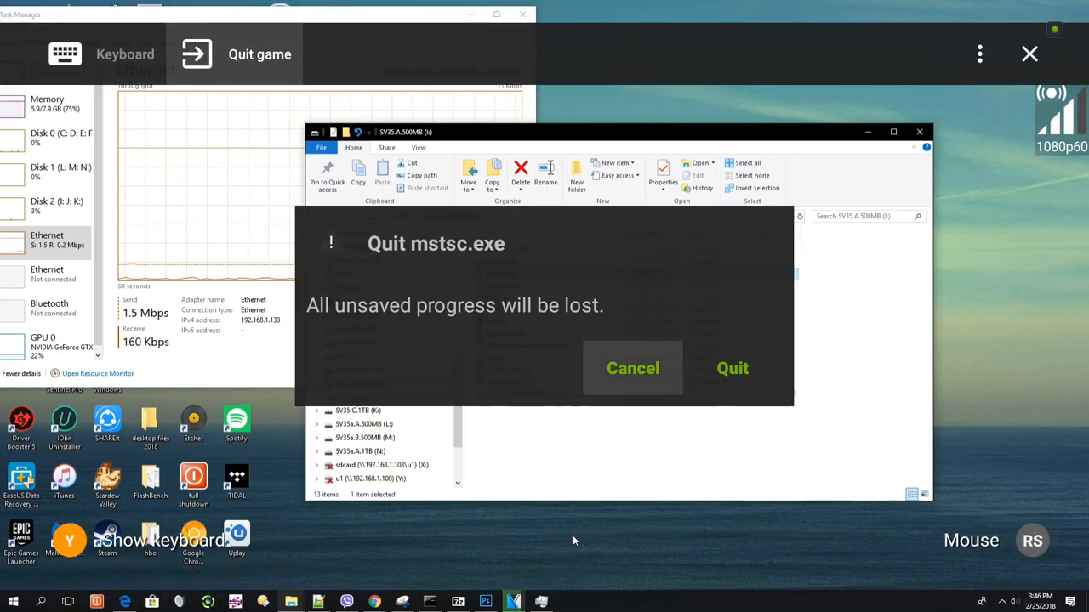
Quit the mstsc.exe remote session and scroll the Apps row to Google Play Store.
left_click(733, 368)
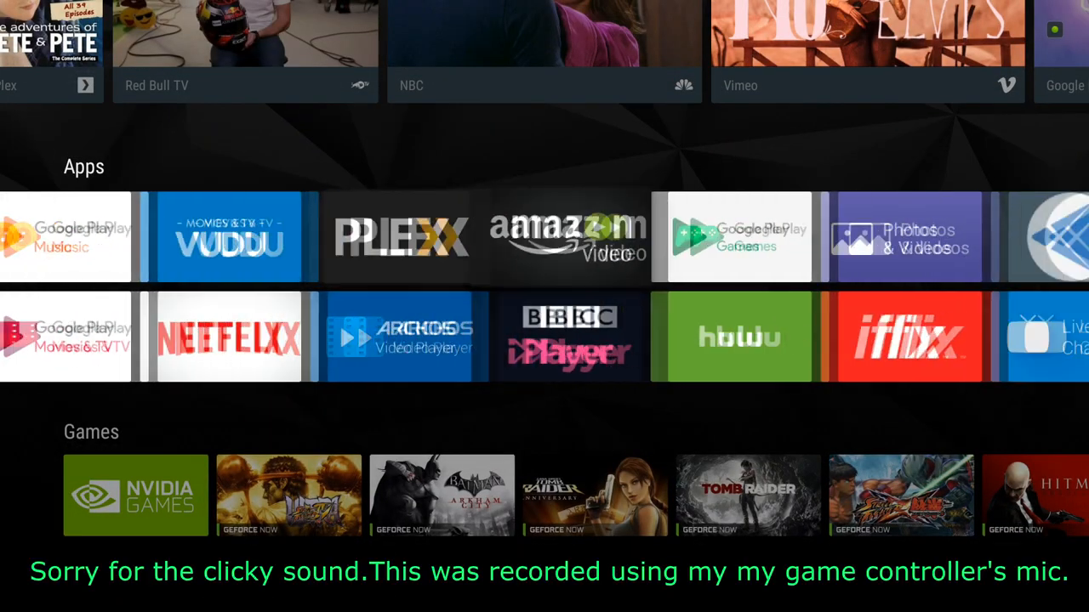
scroll("right", 3)
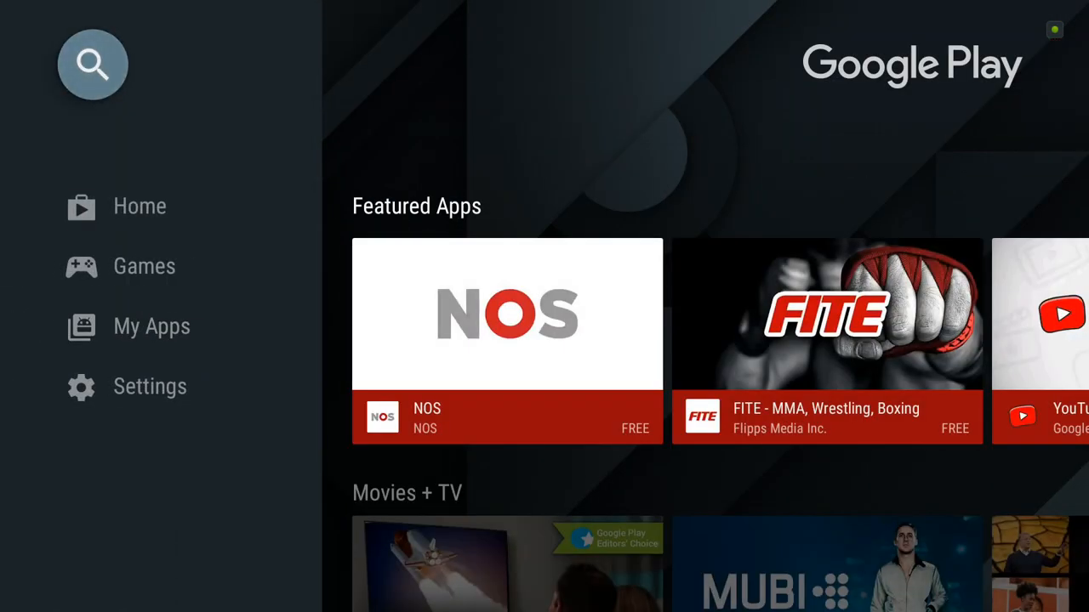
Search Google Play for 'explorer file manager' and open the installed X-plore File Manager listing.
left_click(93, 65)
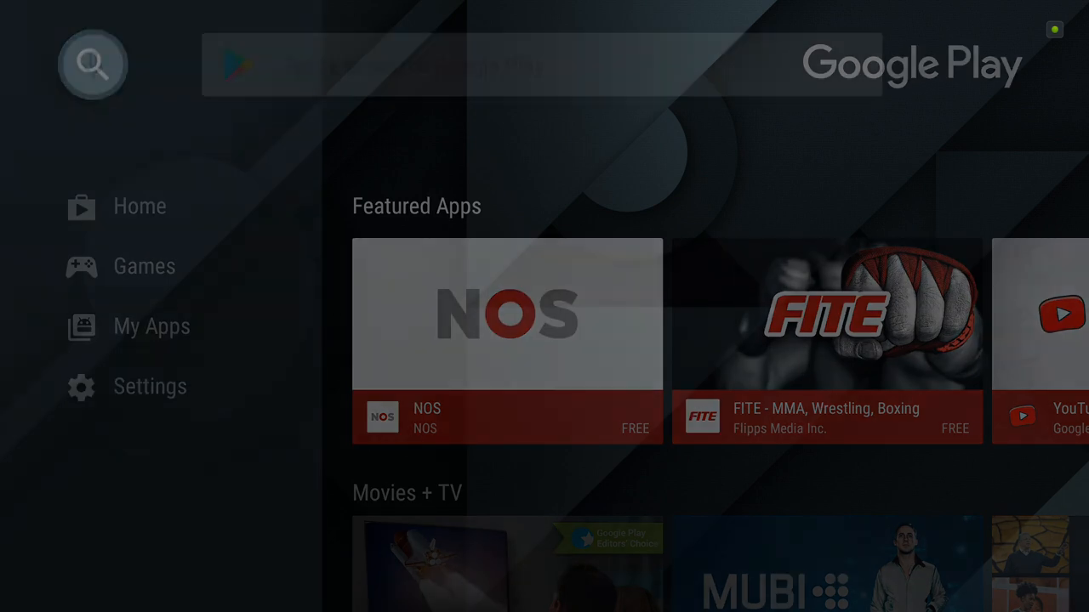
left_click(93, 64)
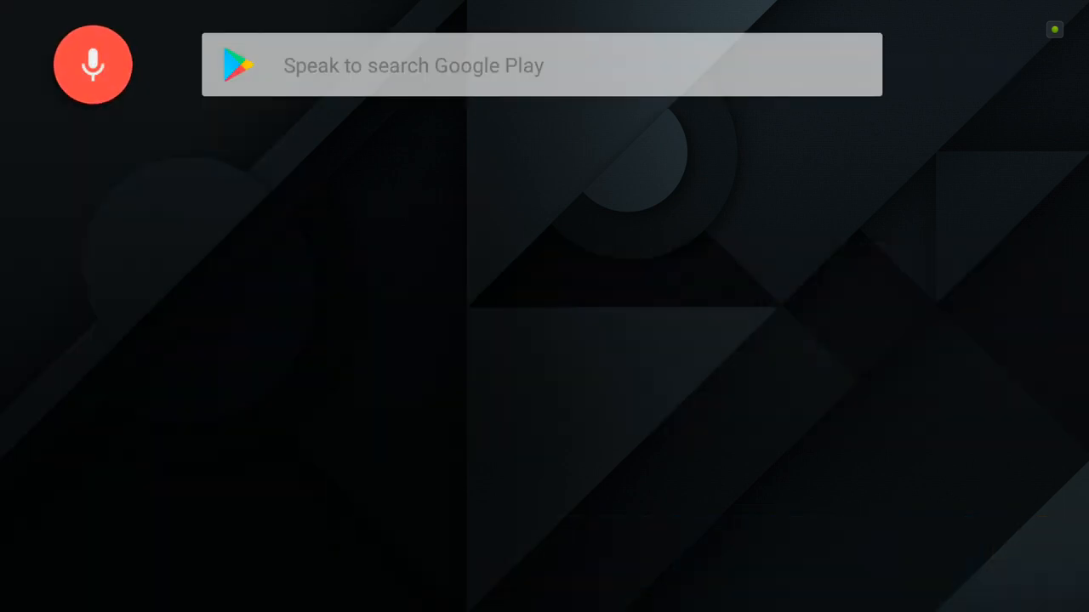
type("explorer file manager")
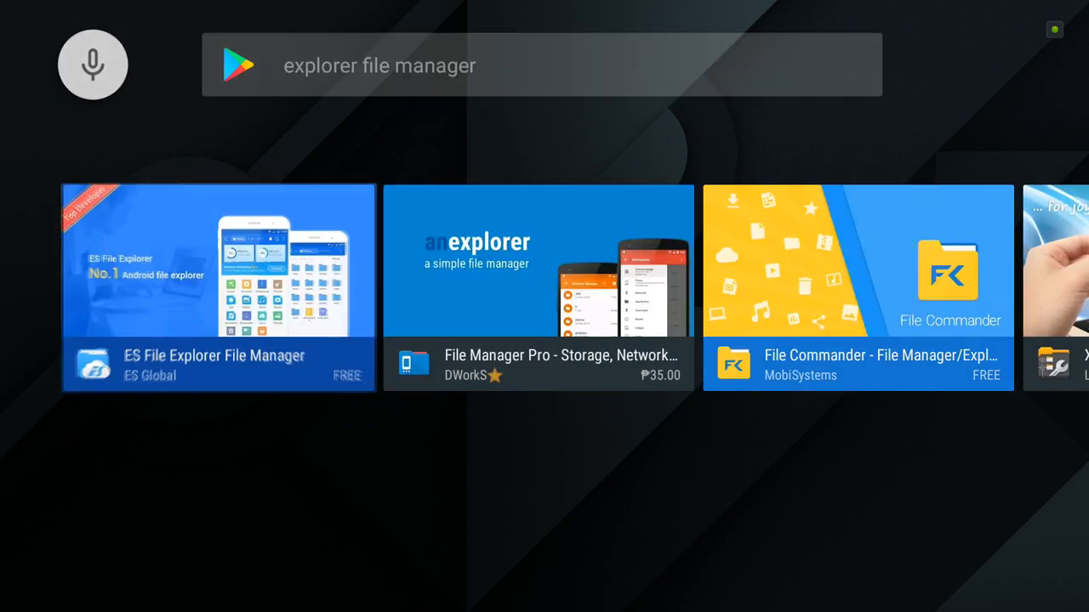
scroll("right", 3)
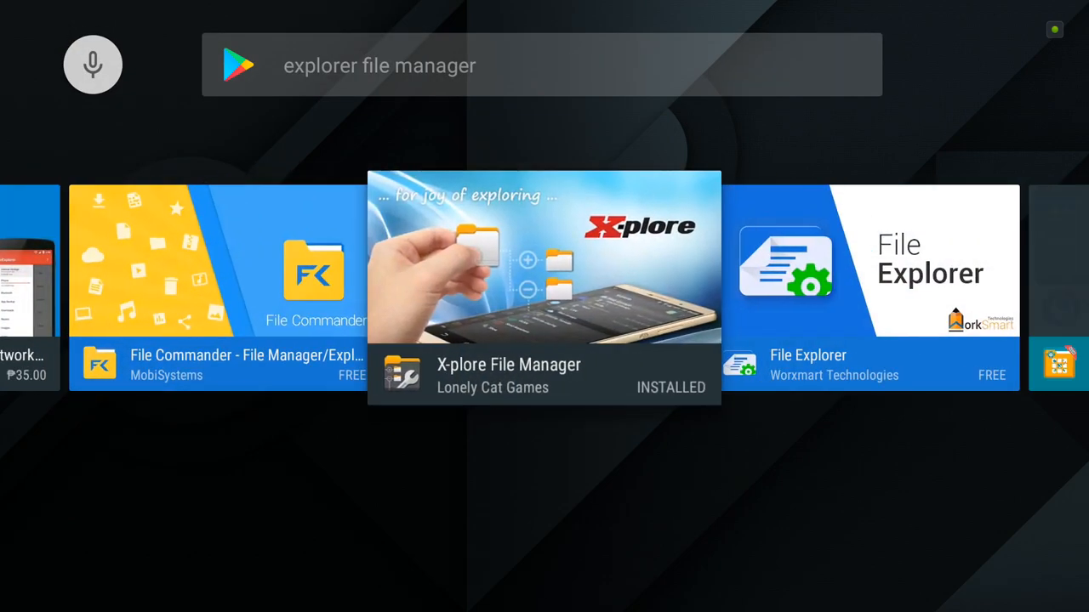
left_click(543, 285)
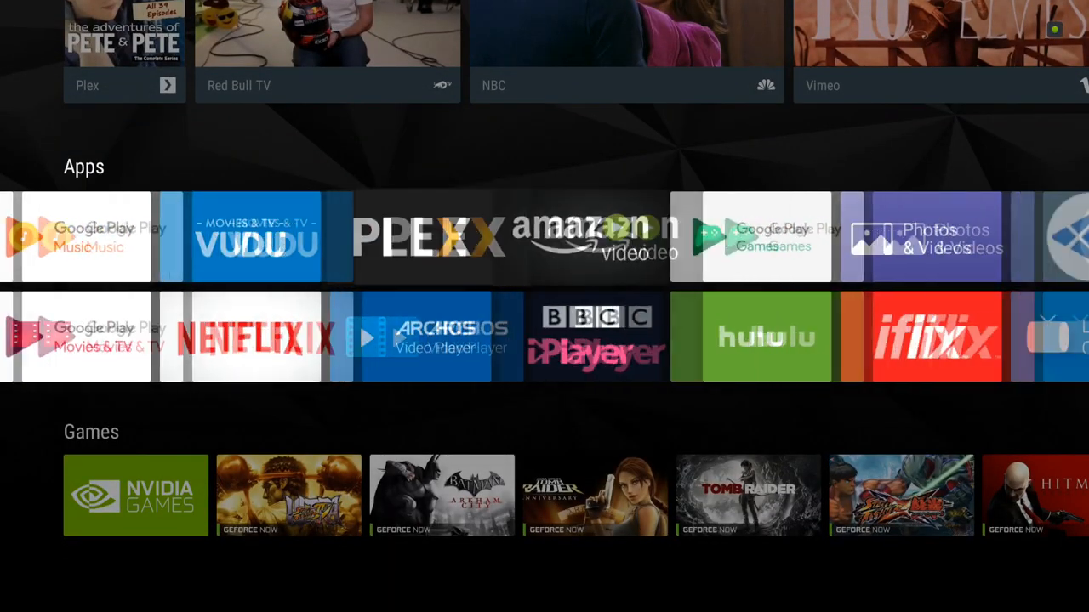
Launch X-plore File Manager and run a LAN scan via Add server.
scroll("right", 3)
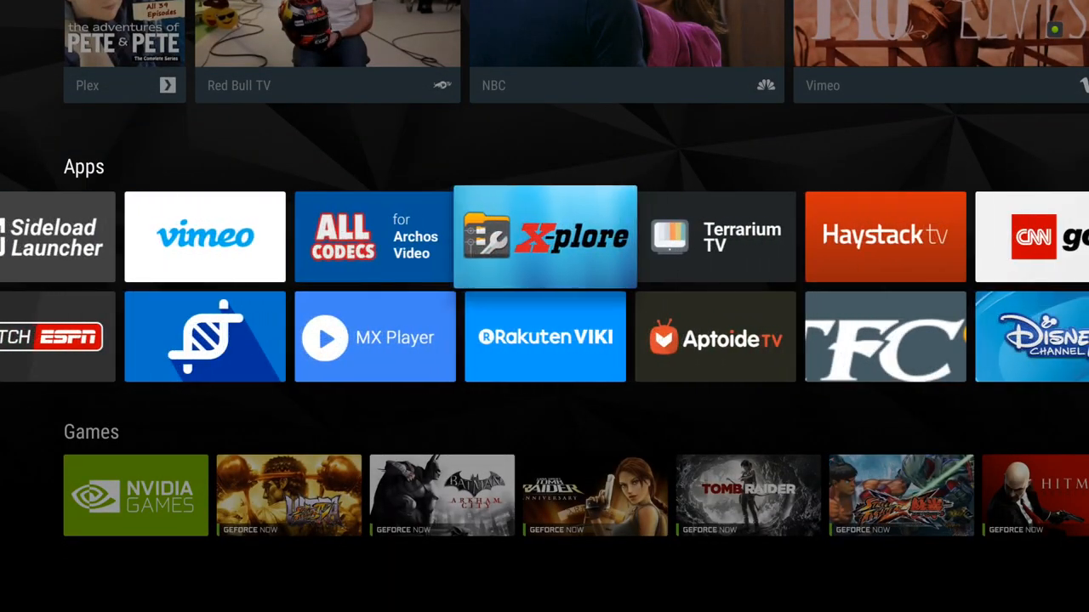
left_click(545, 236)
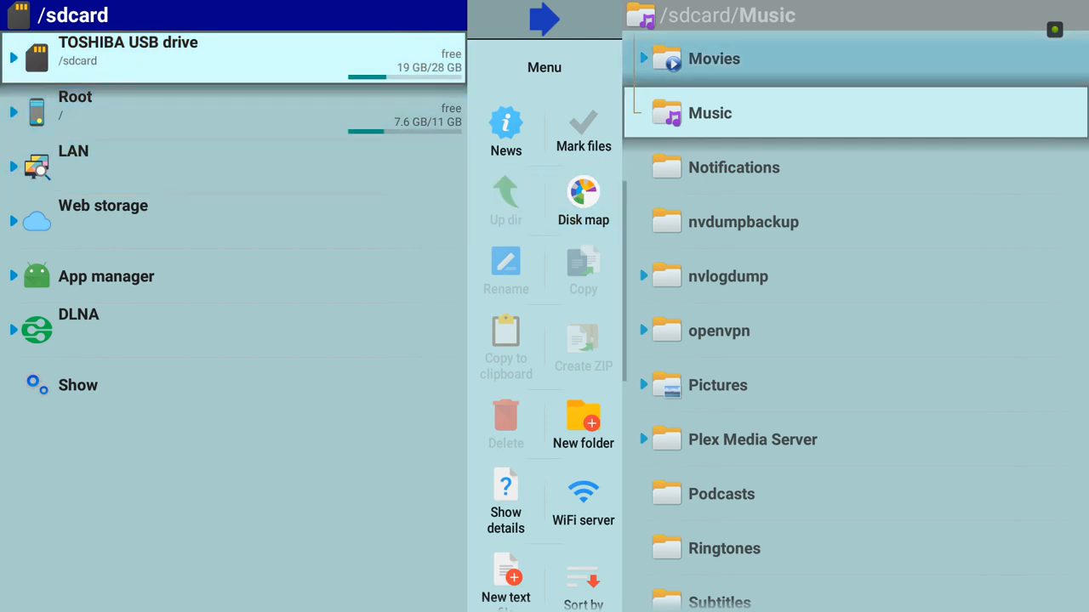
left_click(73, 161)
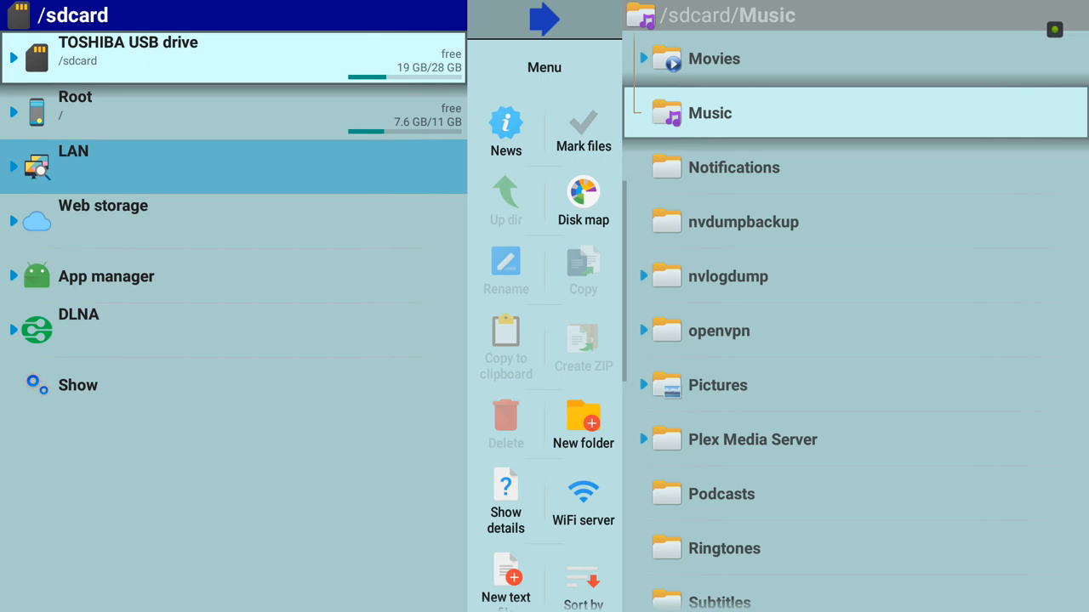
left_click(73, 150)
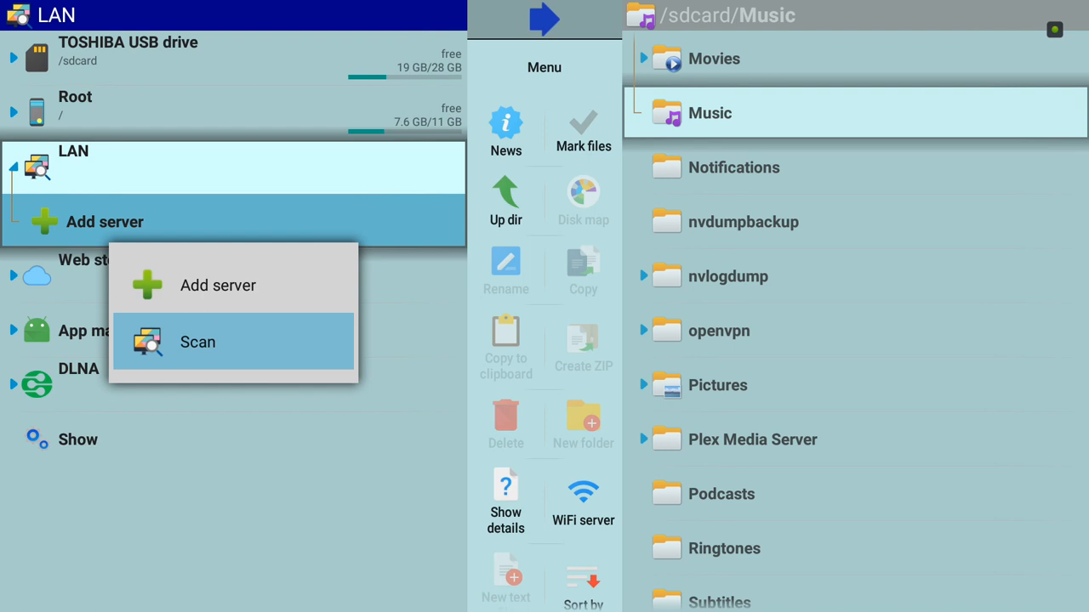
left_click(197, 341)
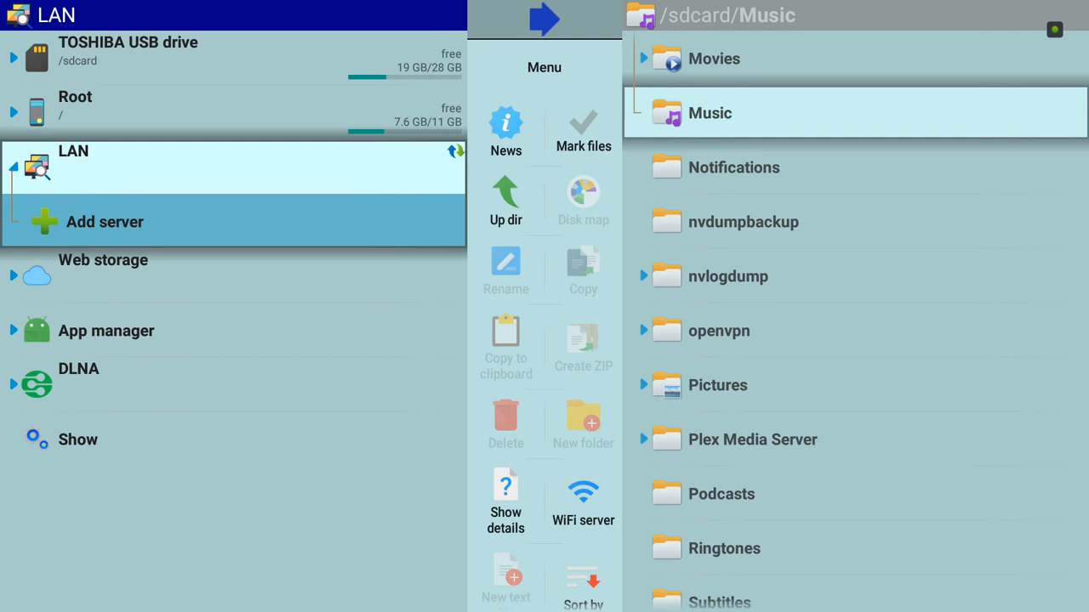
left_click(457, 152)
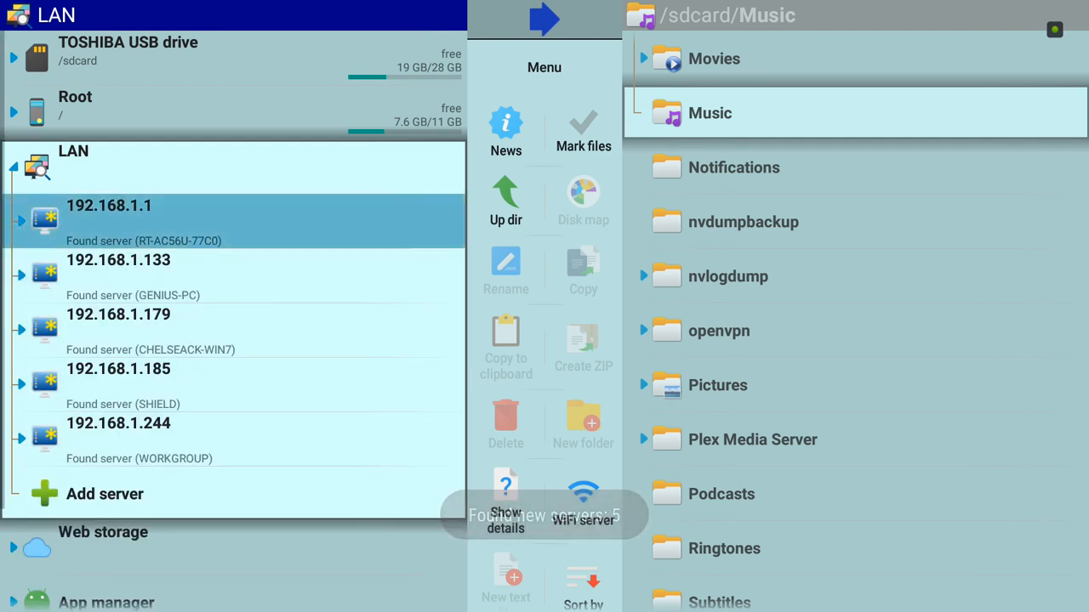
Browse the found servers (192.168.1.1, .133, .179, .185, .244) and open GENIUS-PC.
left_click(118, 330)
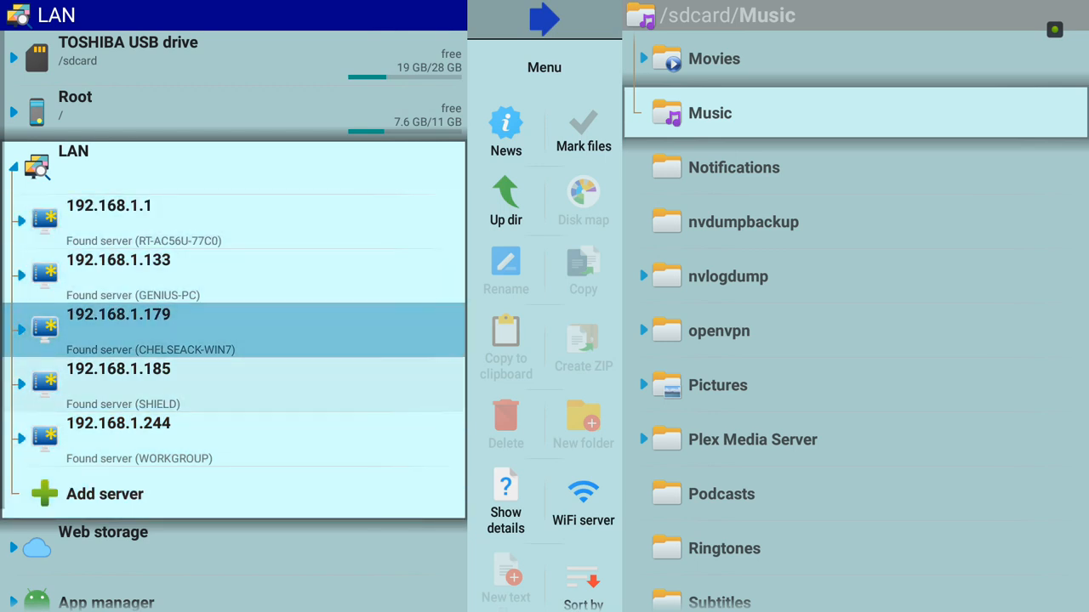
left_click(118, 273)
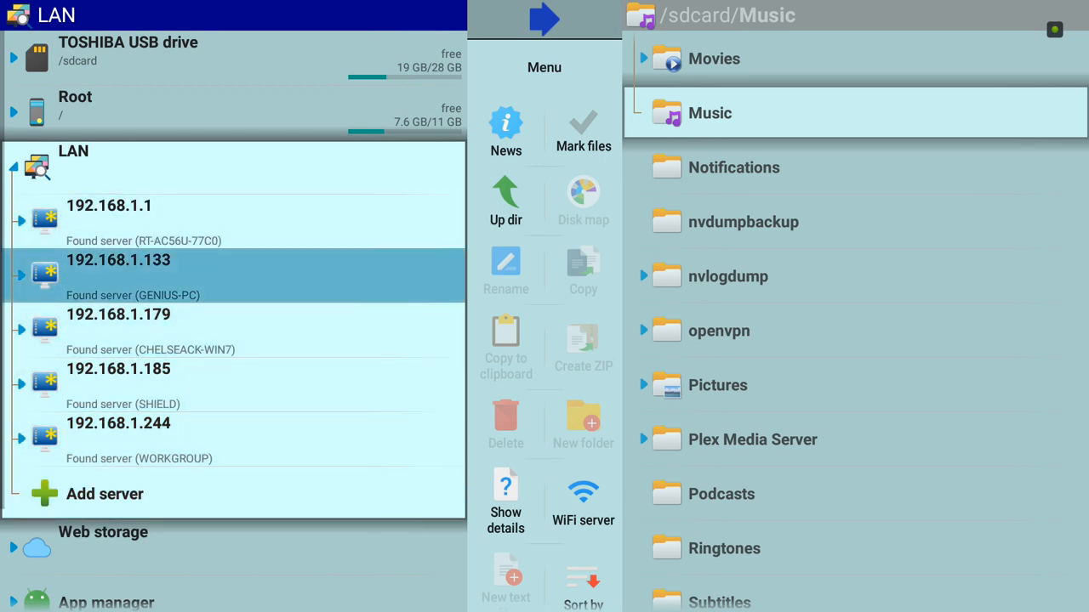
left_click(108, 221)
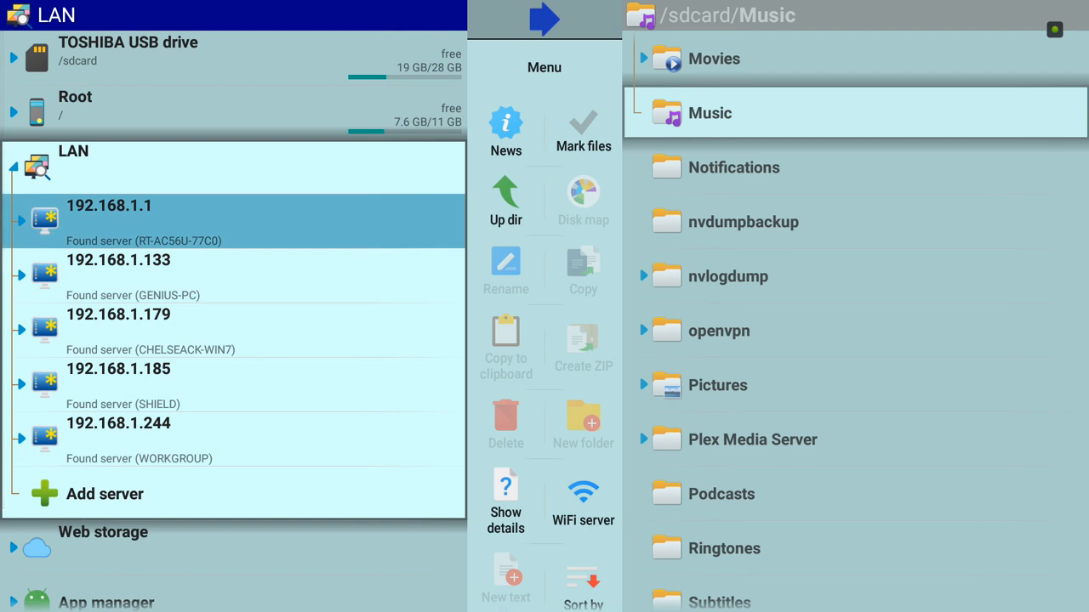
left_click(118, 276)
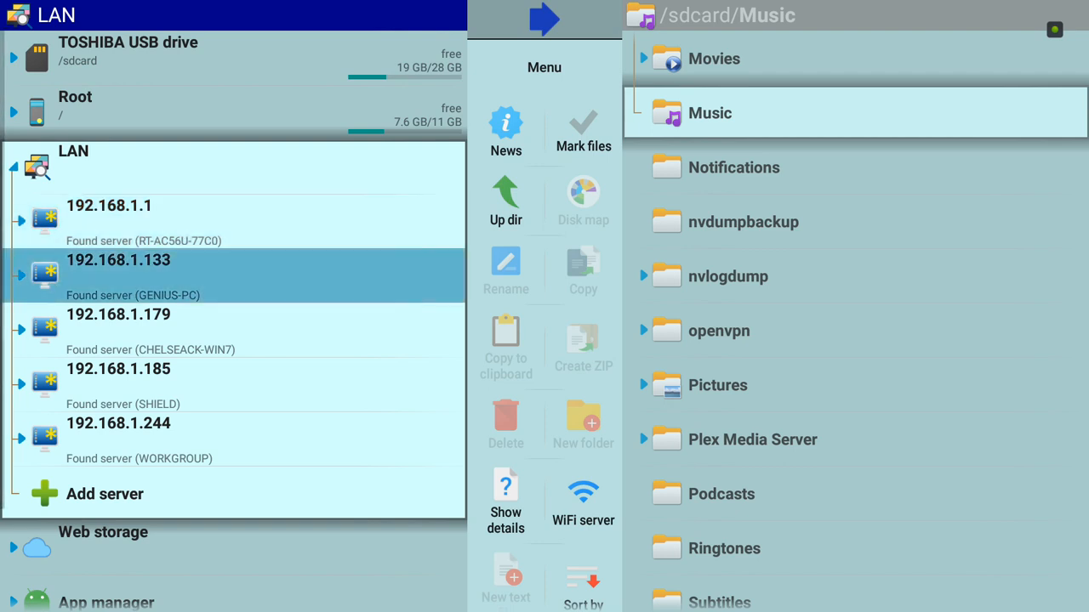
left_click(118, 315)
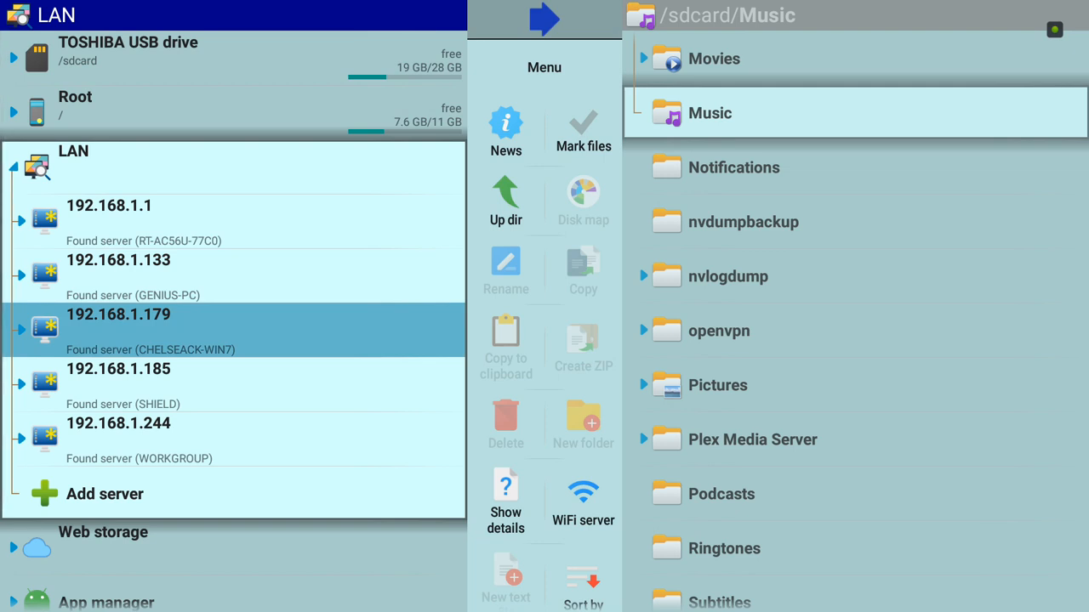
left_click(118, 383)
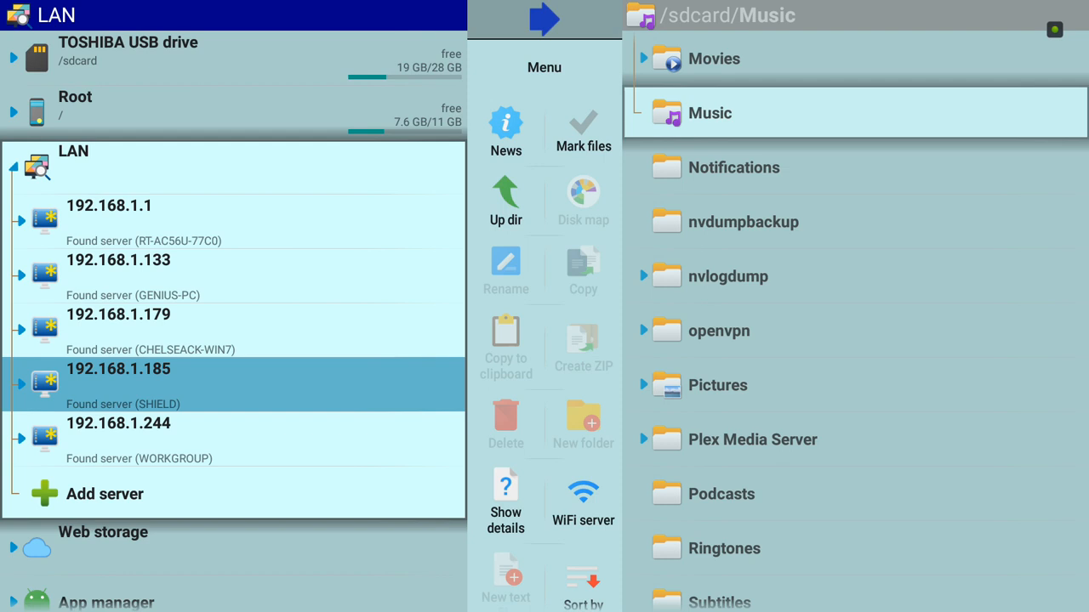
left_click(118, 439)
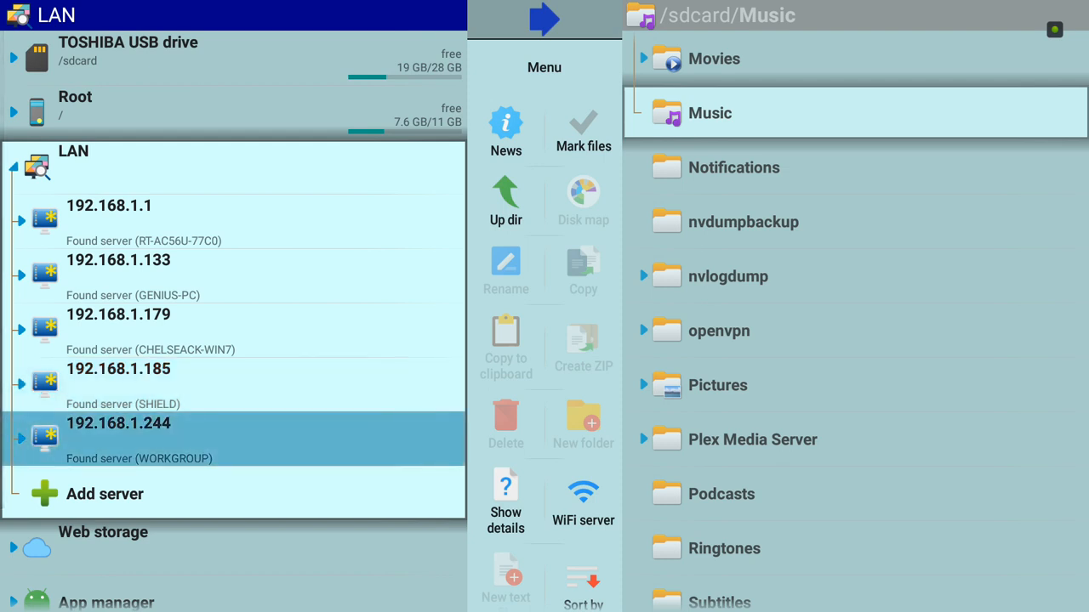
left_click(118, 383)
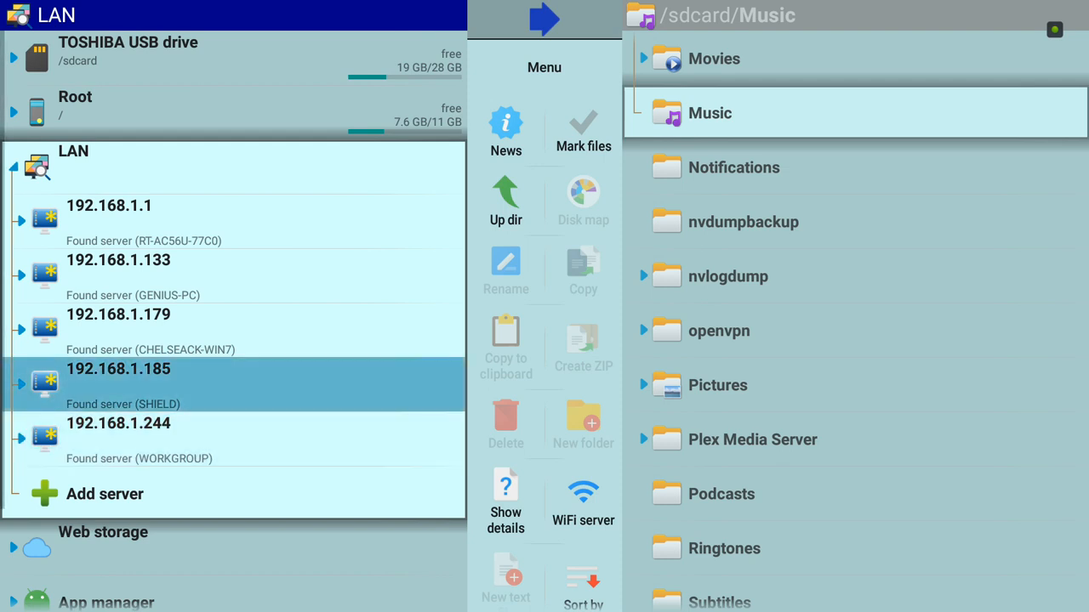
left_click(118, 261)
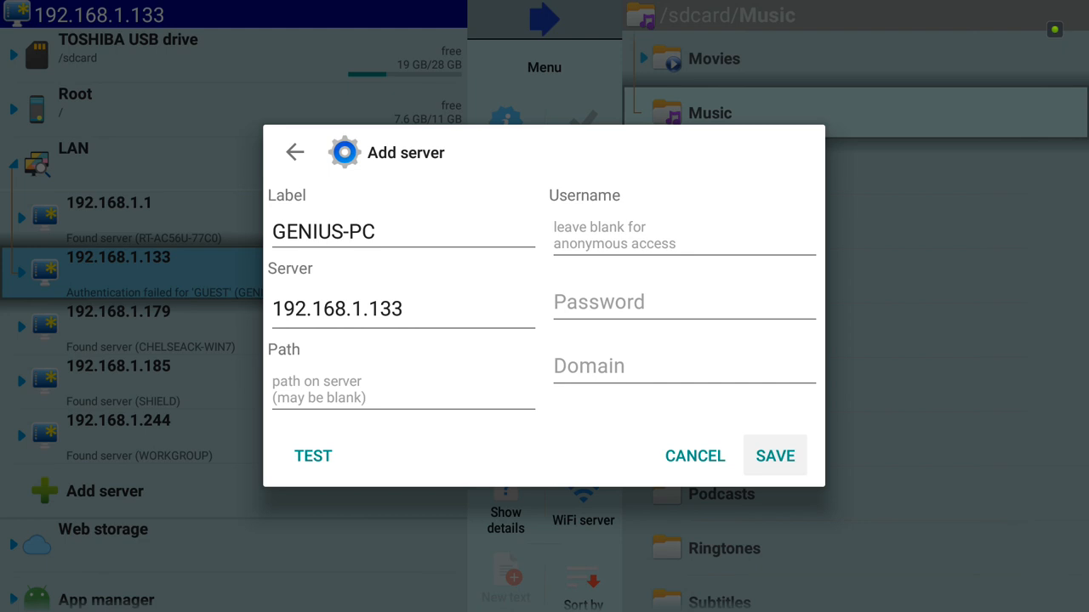
Enter username 'aperture' for GENIUS-PC, test until Server OK, and save the server.
left_click(680, 239)
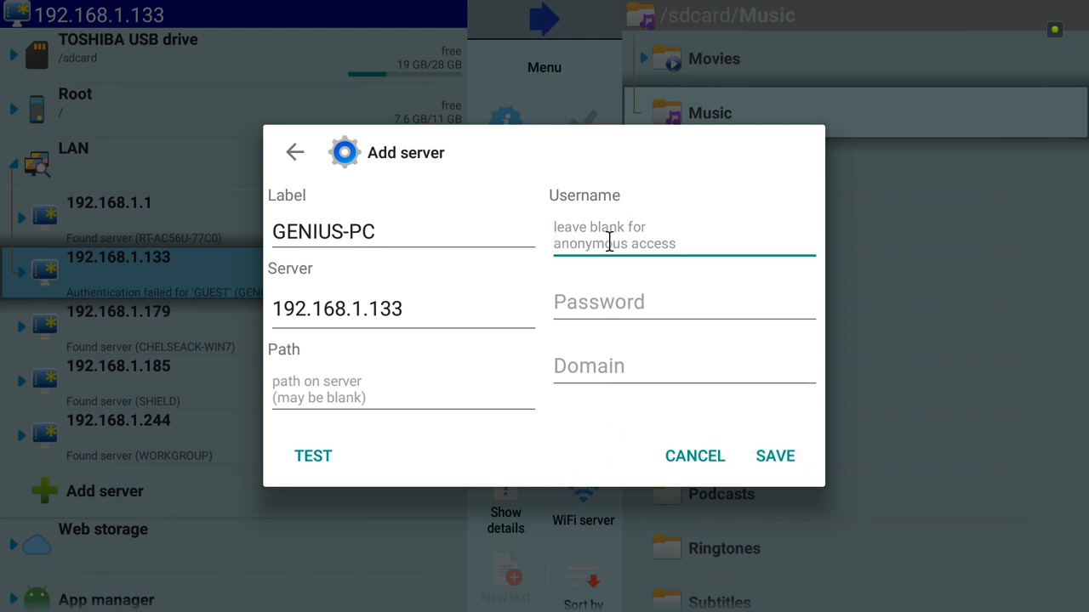
type("aperture")
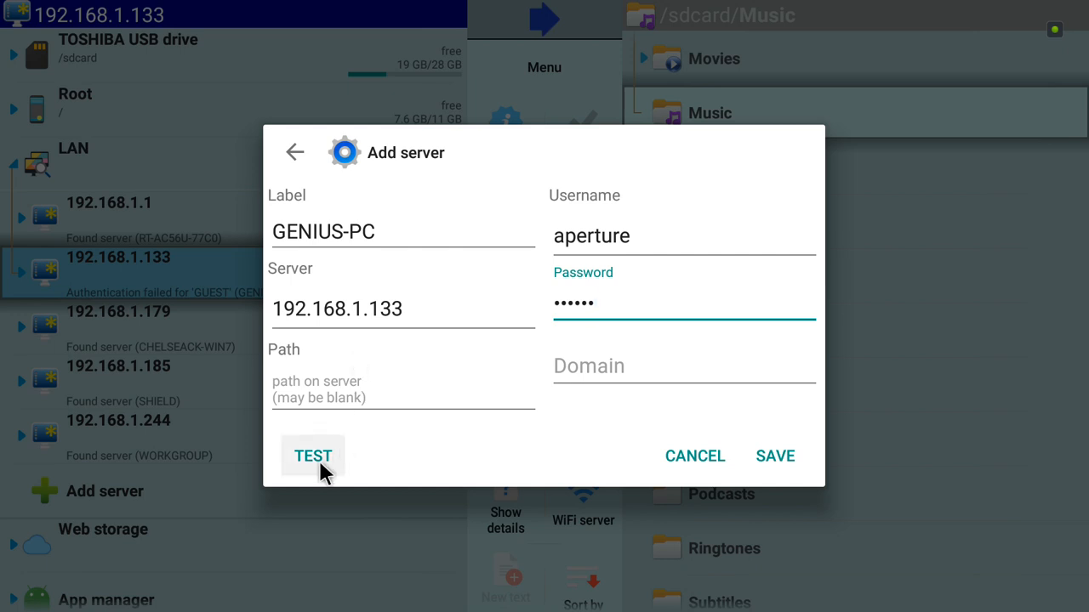
left_click(312, 456)
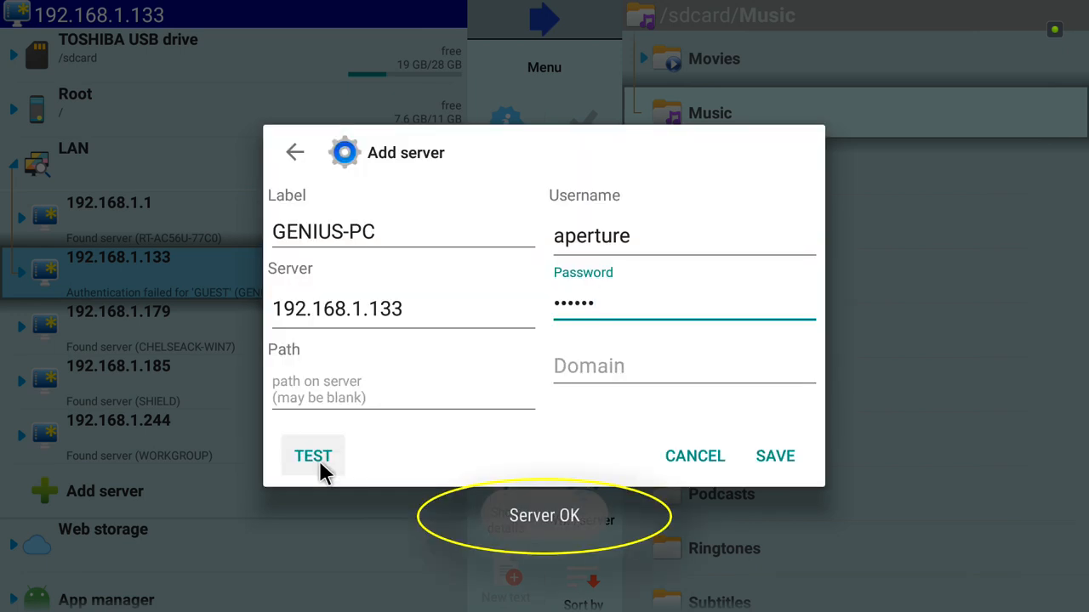
left_click(312, 456)
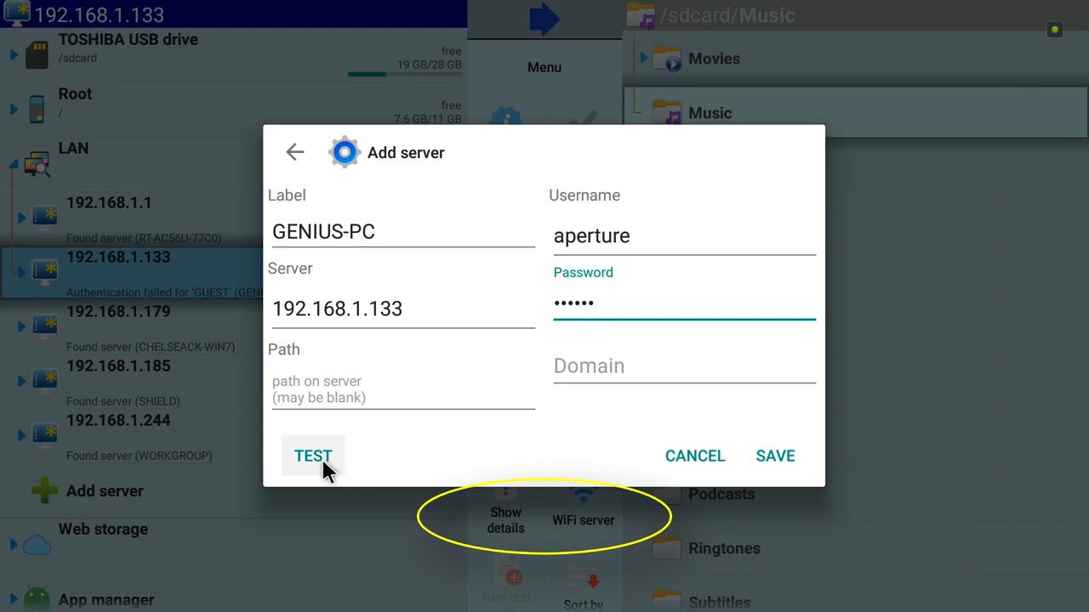
left_click(313, 456)
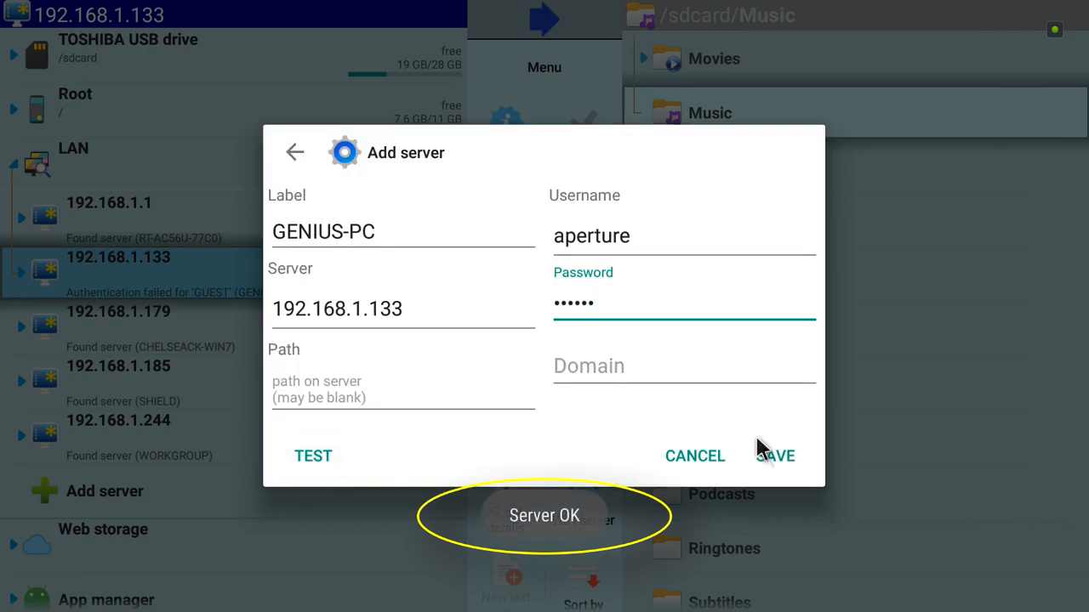
left_click(773, 456)
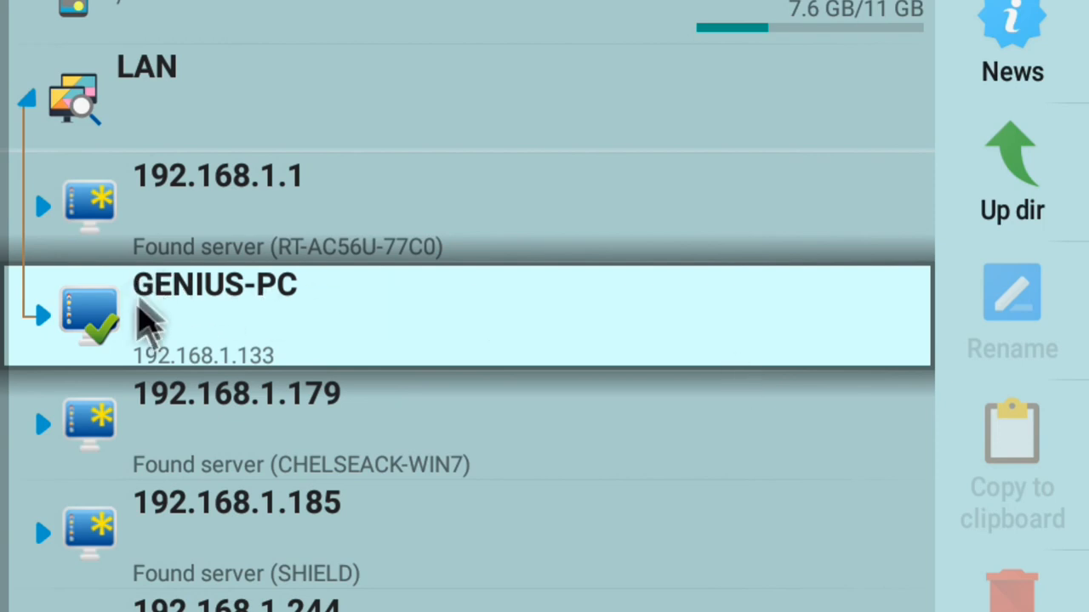
mouse_move(132, 328)
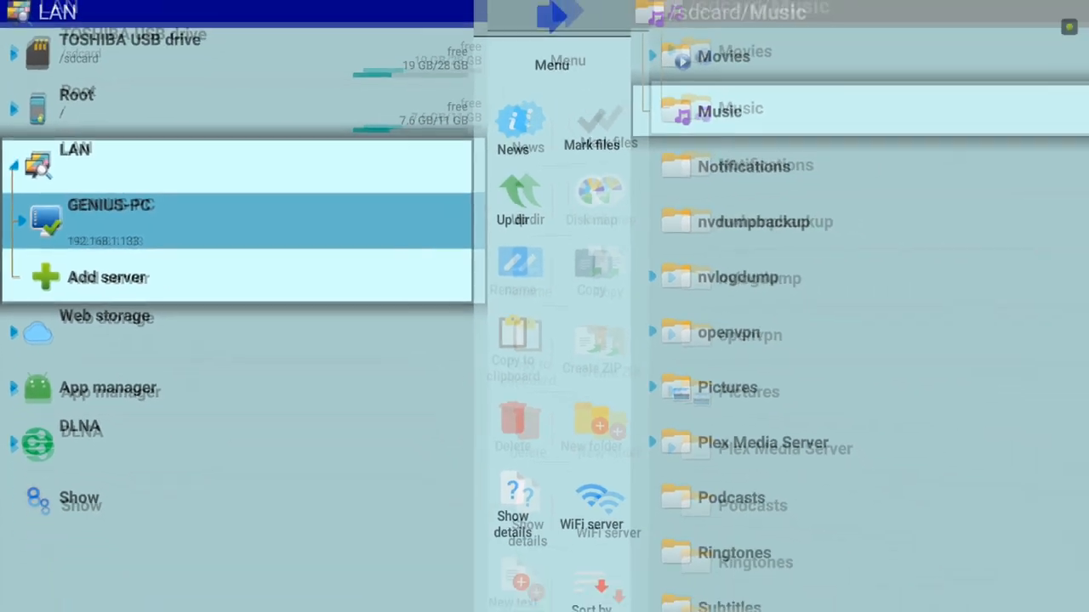
Connect to GENIUS-PC and open 'deployed shared' to list its four device subfolders.
left_click(111, 221)
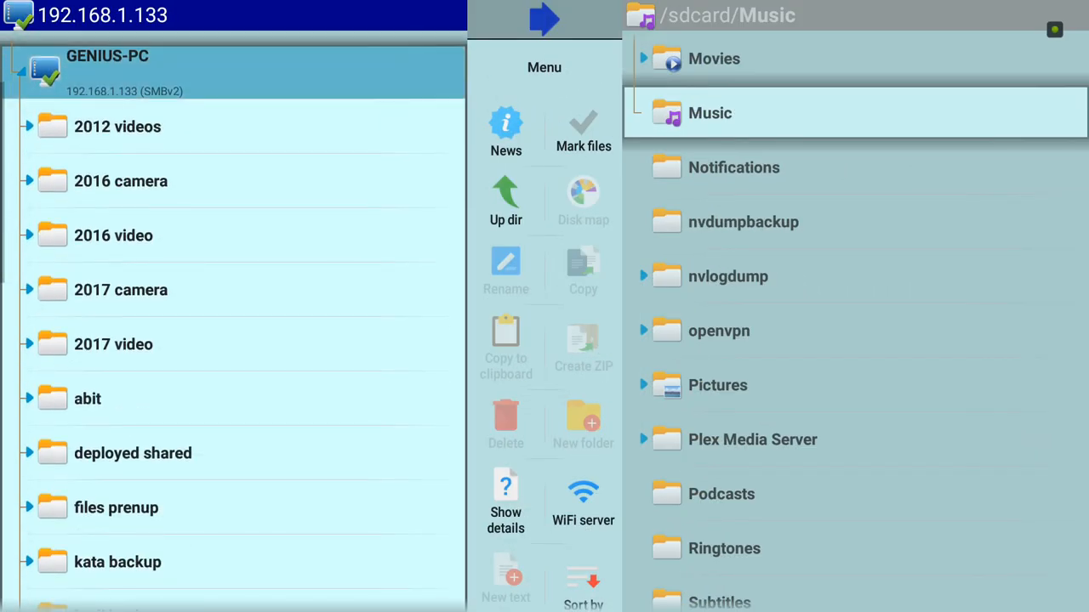
left_click(113, 344)
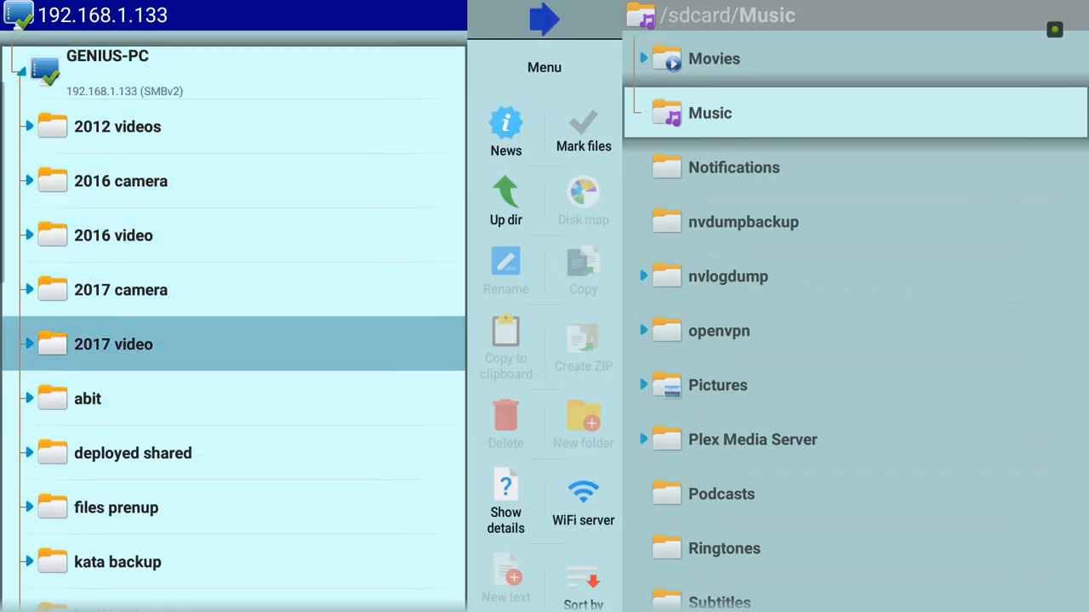
left_click(88, 398)
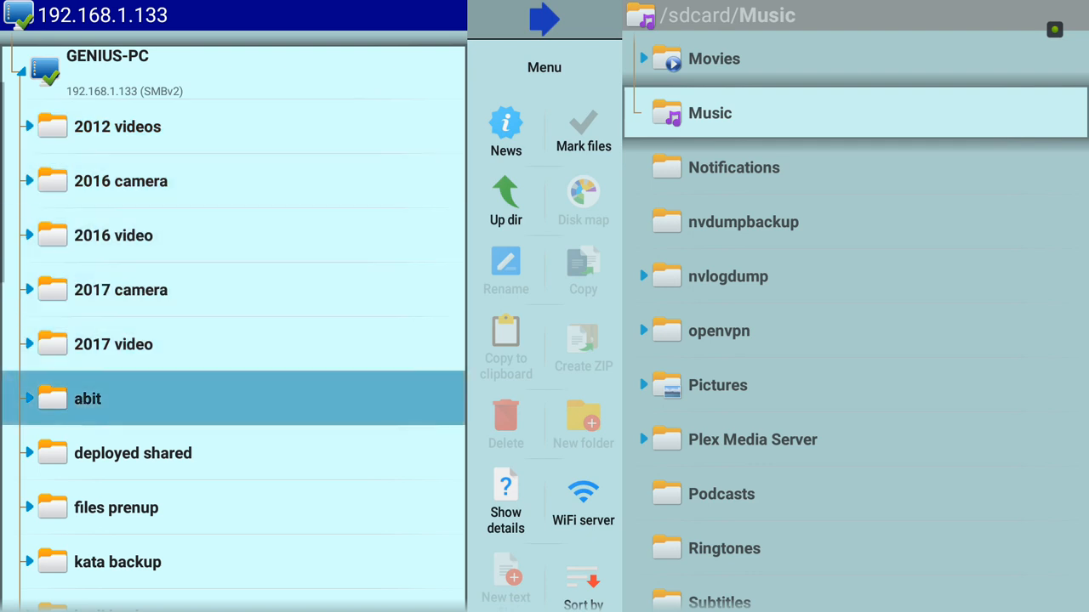
scroll("down", 3)
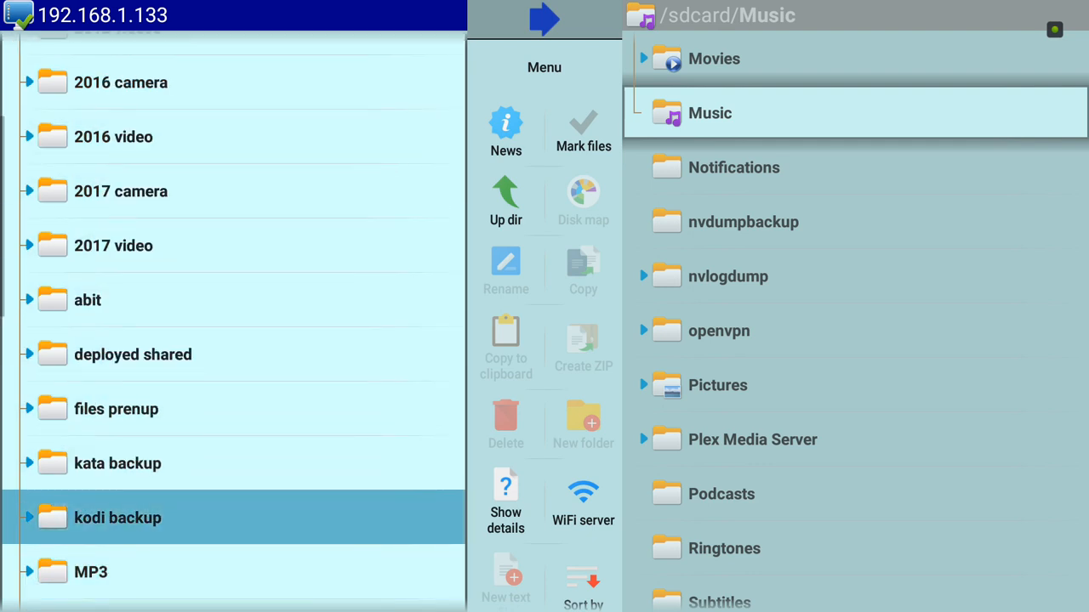
left_click(113, 137)
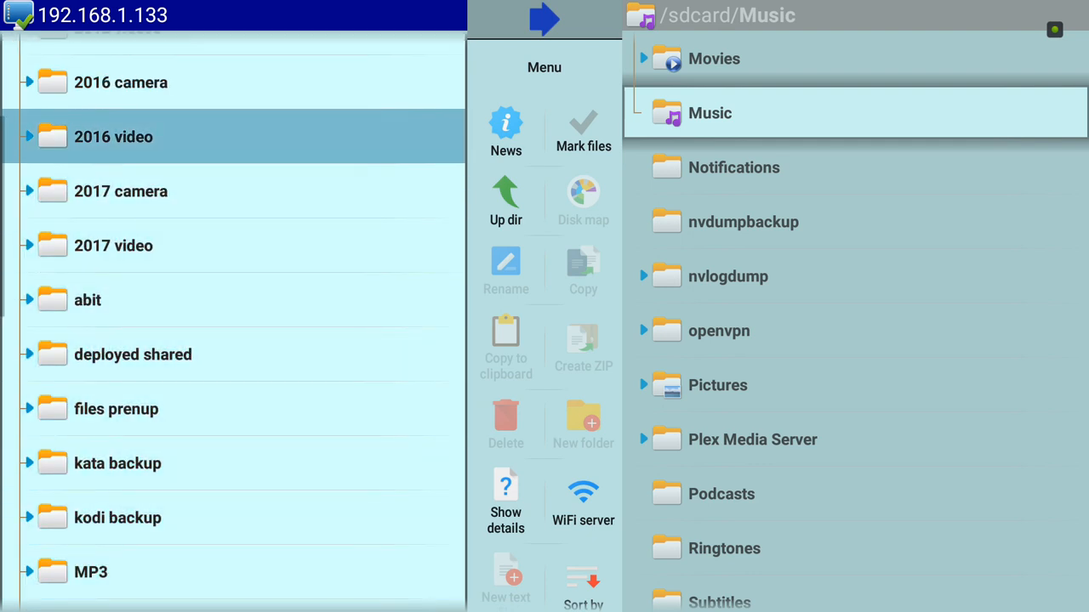
left_click(133, 355)
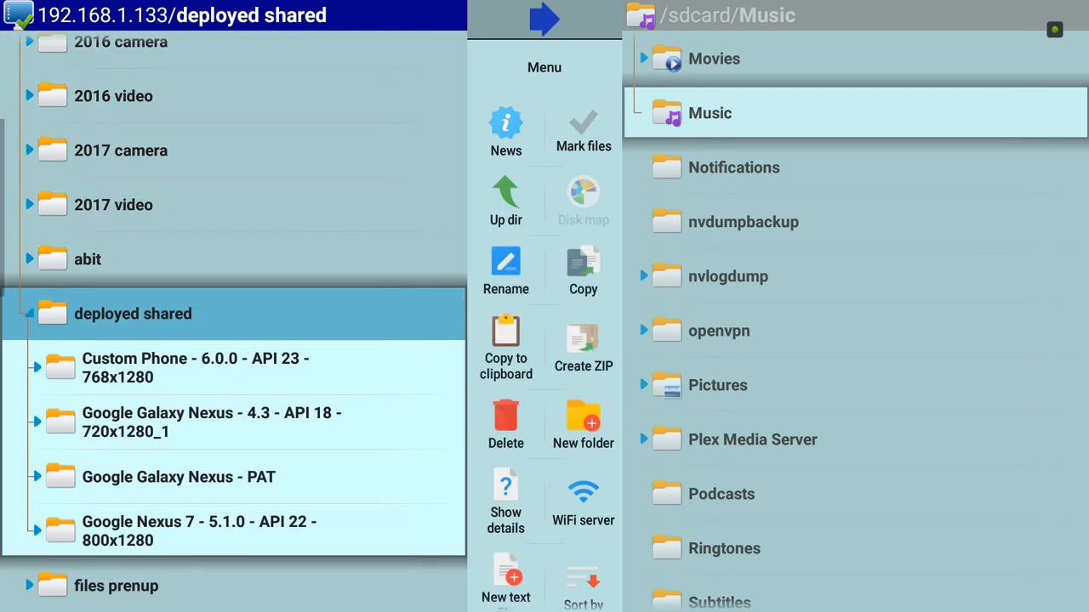
Open the 'Custom Phone - 6.0.0 - API 23 - 768x1280' folder and target the TV's /sdcard/Music.
left_click(196, 368)
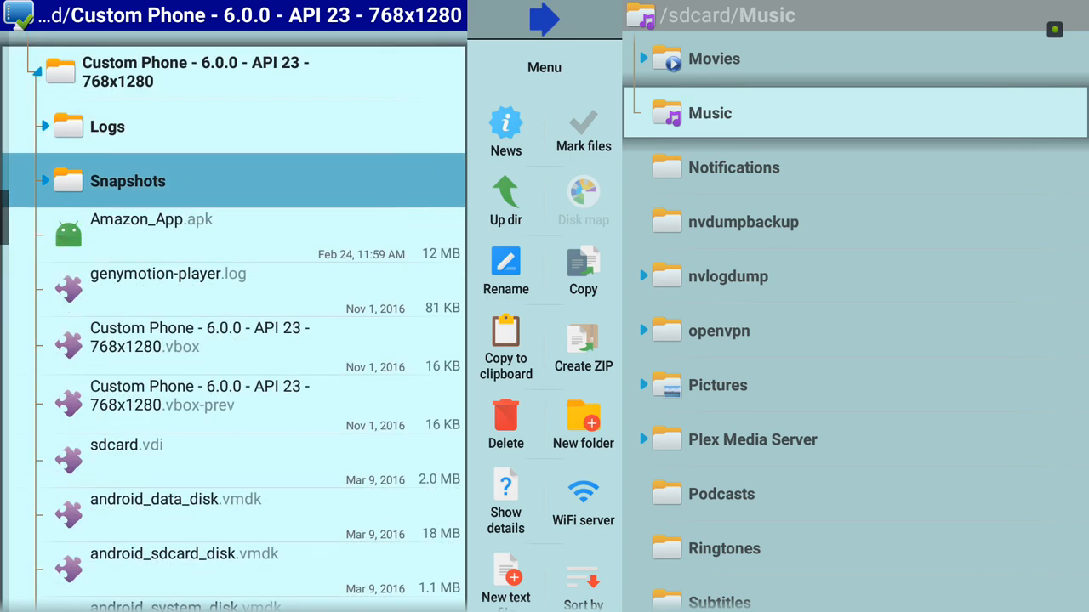
left_click(168, 273)
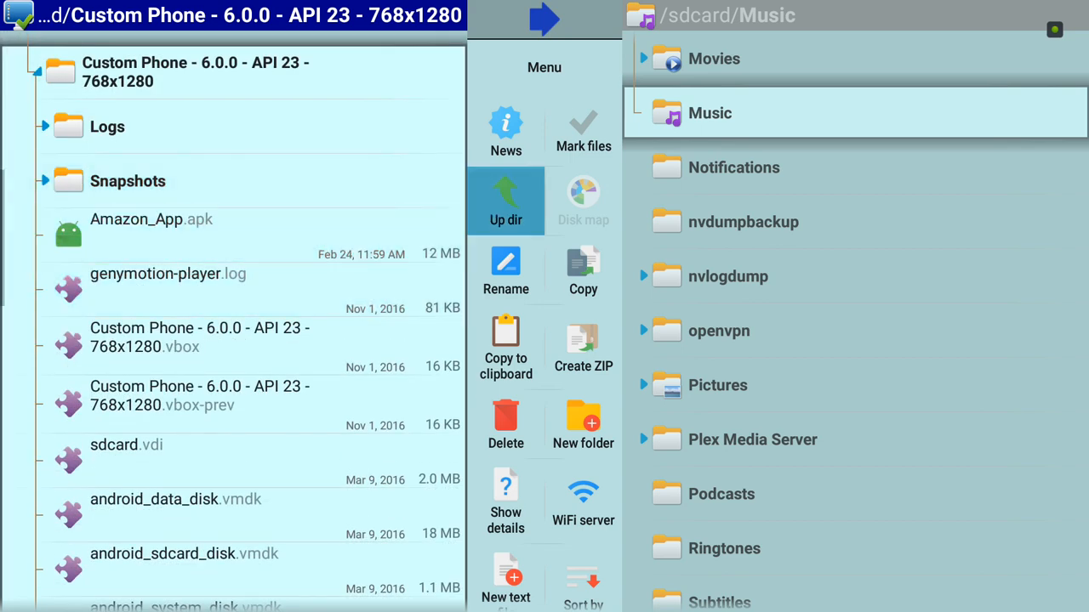
scroll("down", 3)
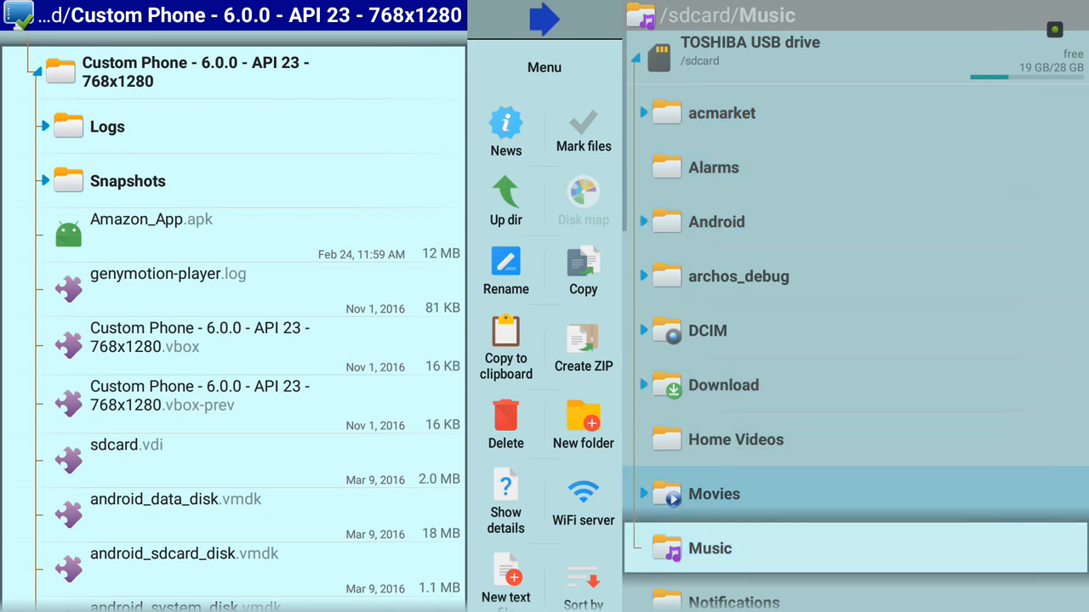
left_click(709, 548)
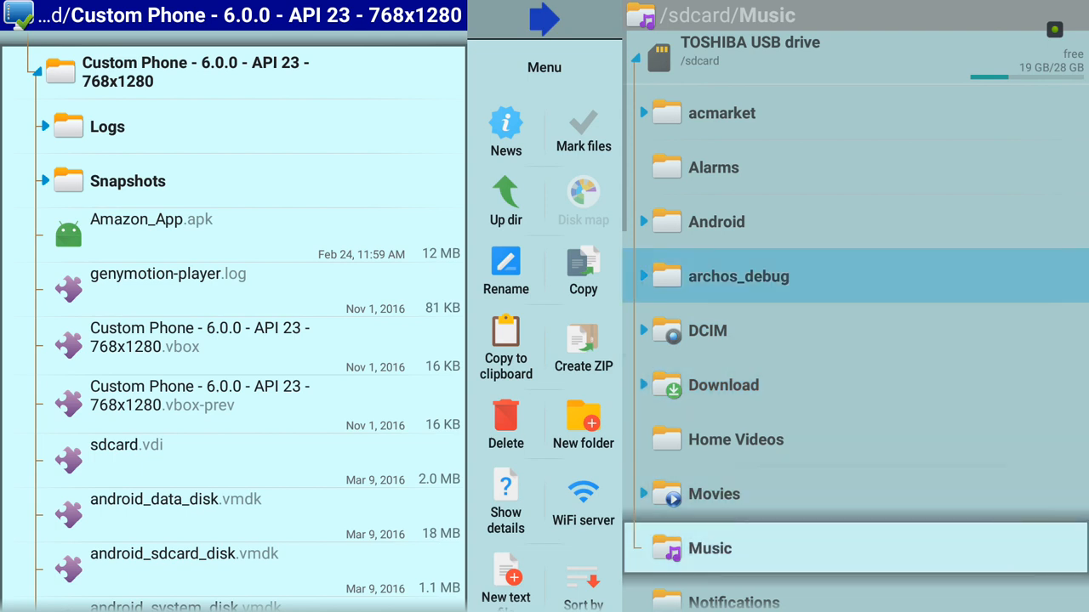
left_click(715, 494)
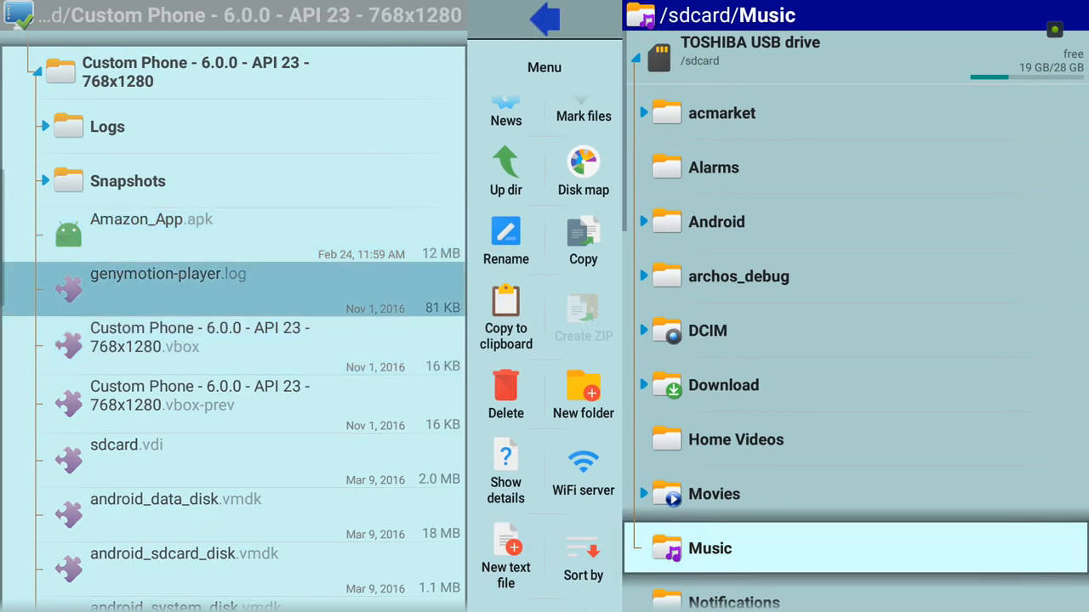
Copy the 12 MB Amazon_App.apk from the network share into /sdcard/Music.
left_click(150, 219)
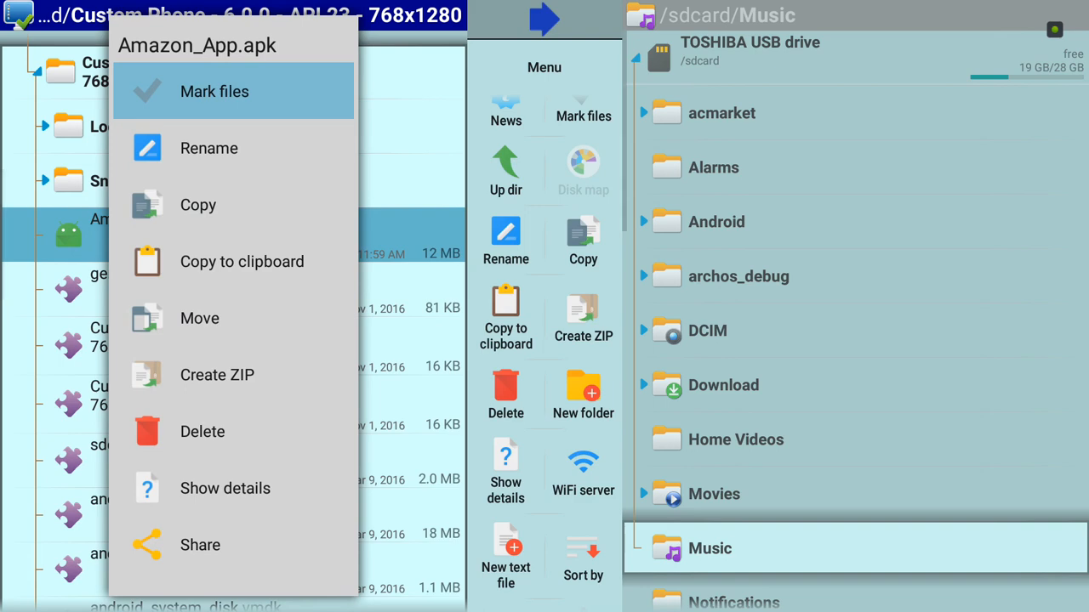
mouse_move(197, 204)
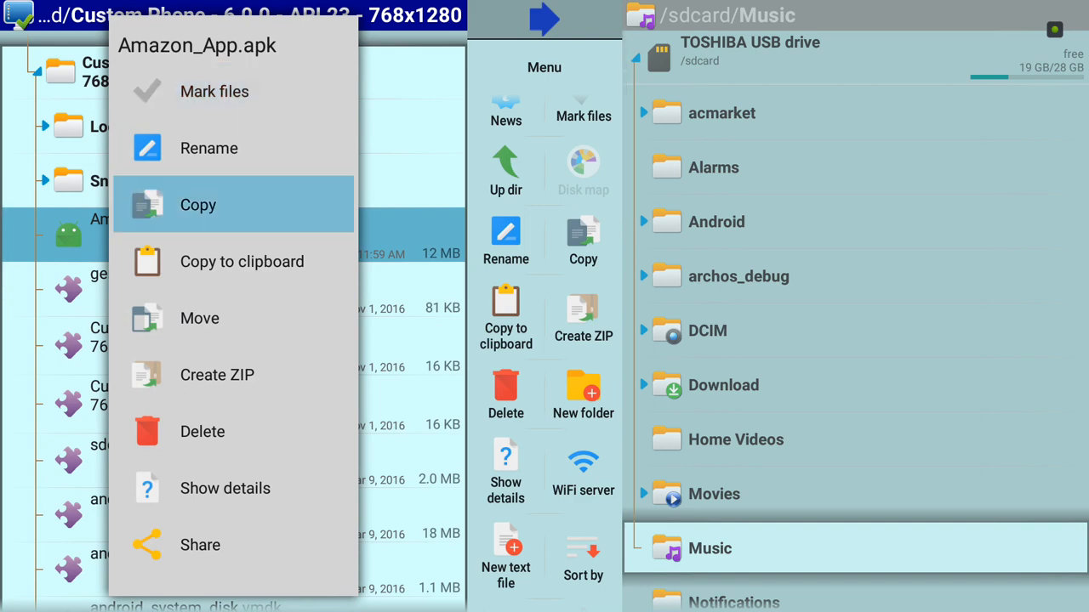
left_click(198, 204)
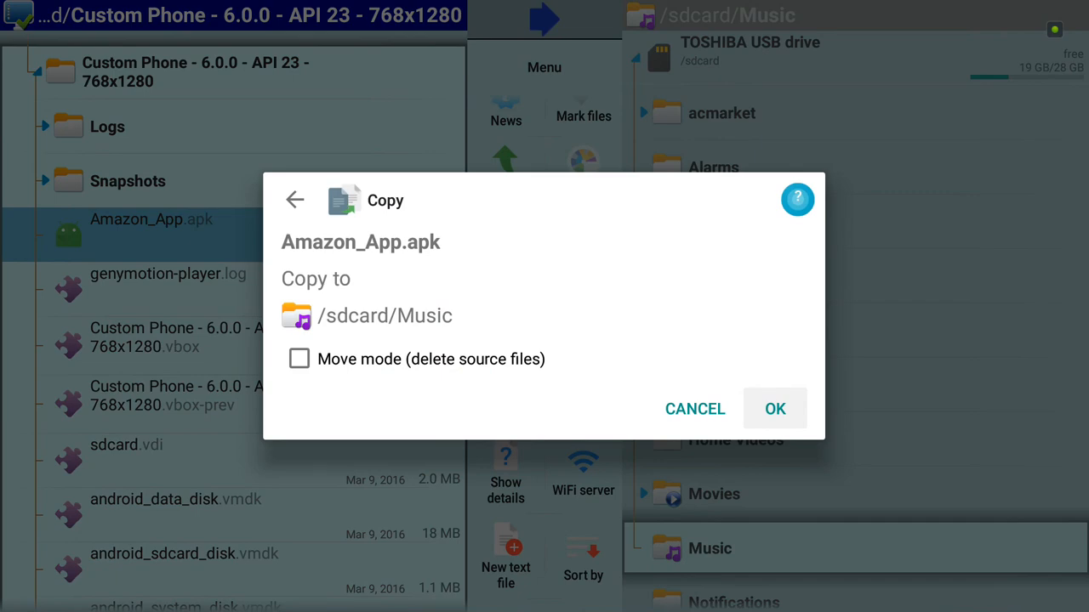
left_click(774, 409)
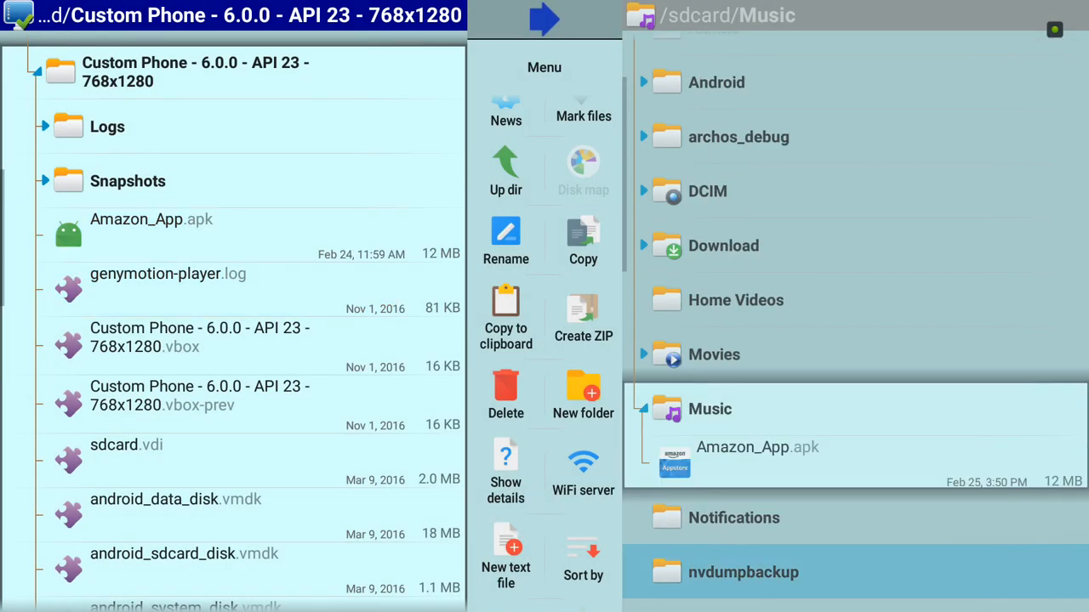
left_click(757, 447)
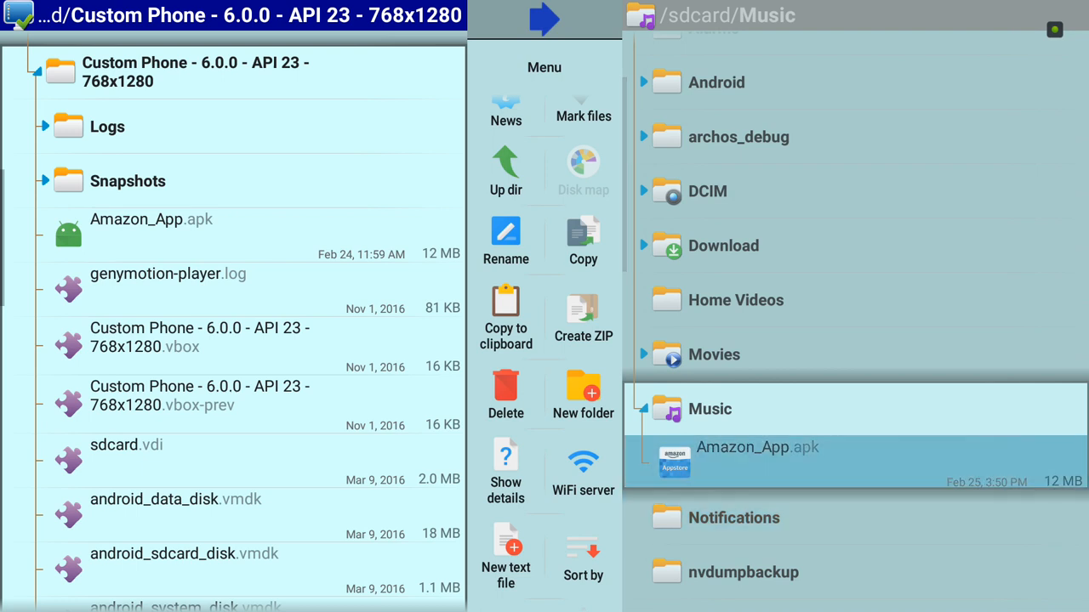
left_click(151, 220)
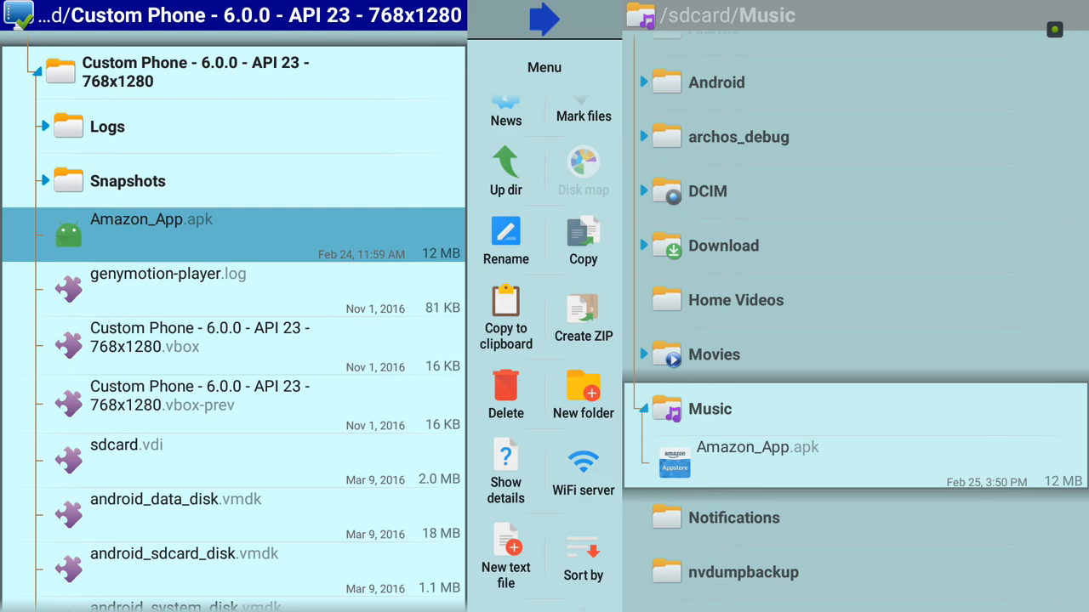
Delete Amazon_App.apk from the server's Custom Phone folder, keeping the Music copy.
left_click(151, 234)
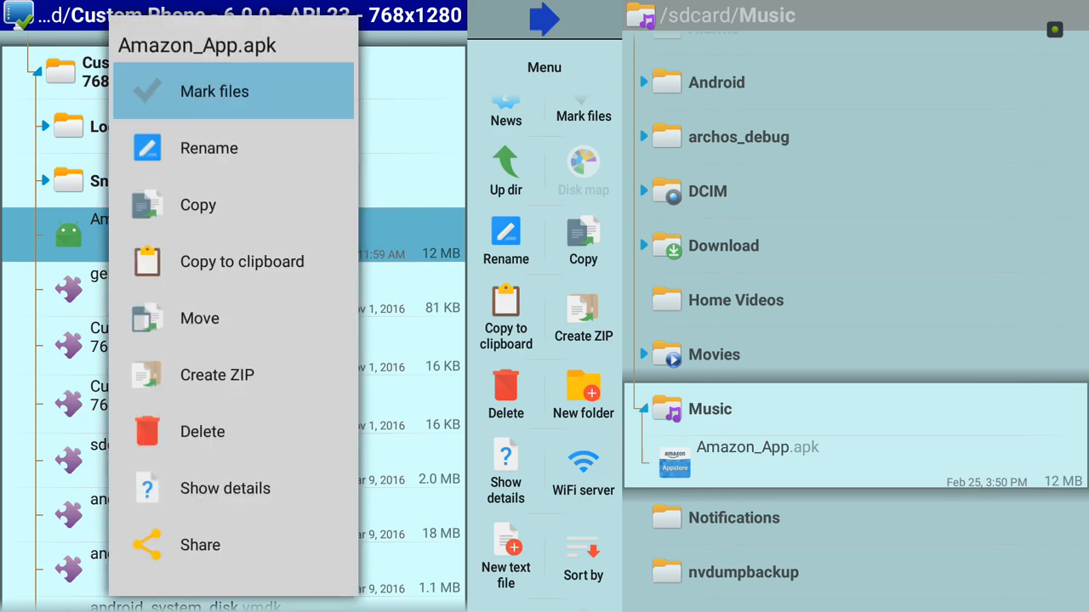
mouse_move(202, 431)
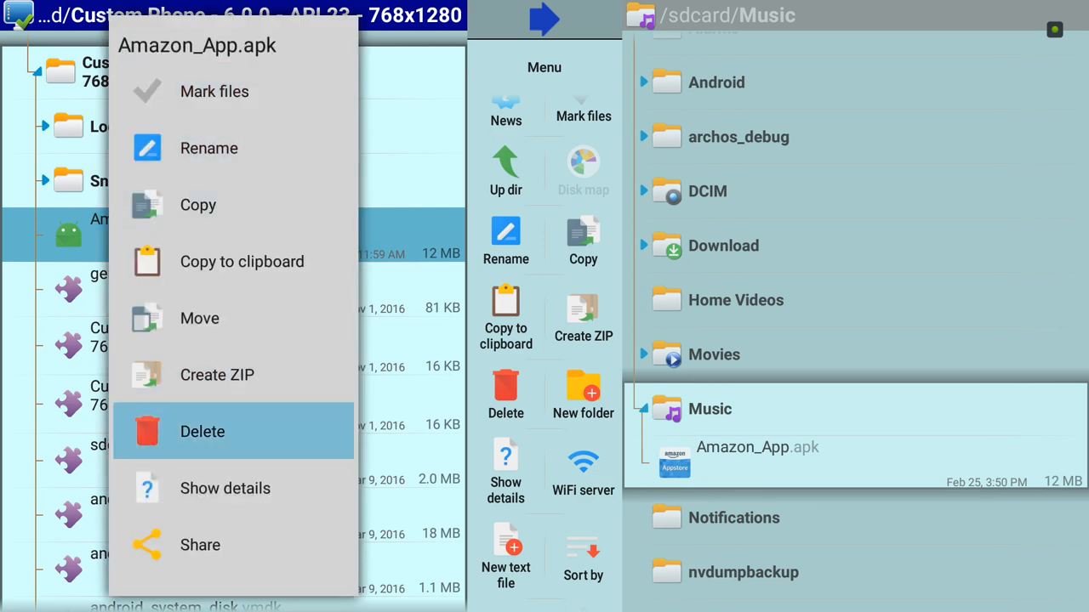
left_click(203, 431)
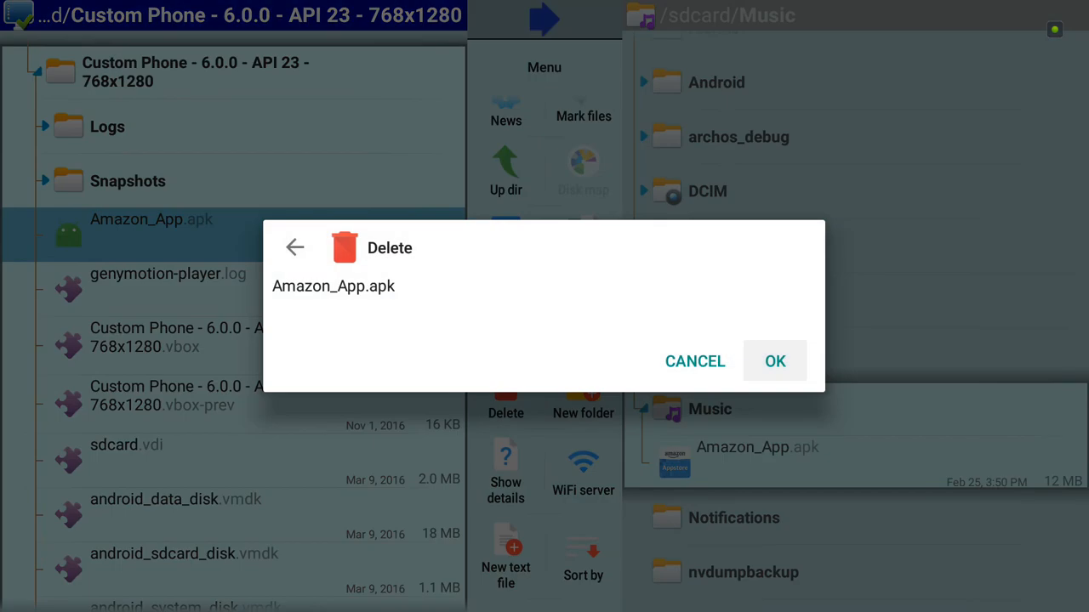
left_click(775, 360)
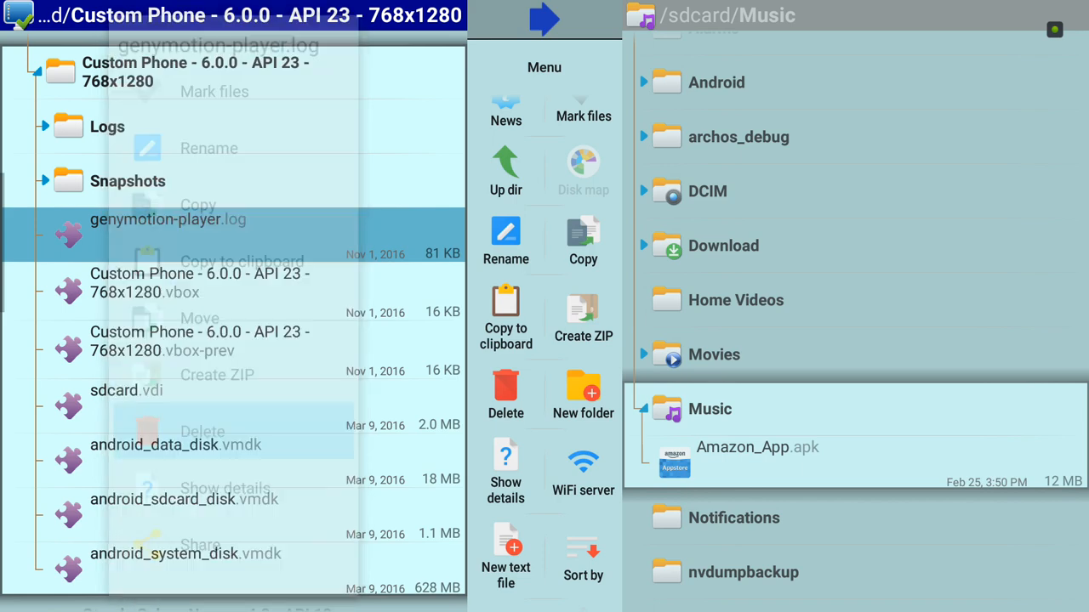
left_click(505, 393)
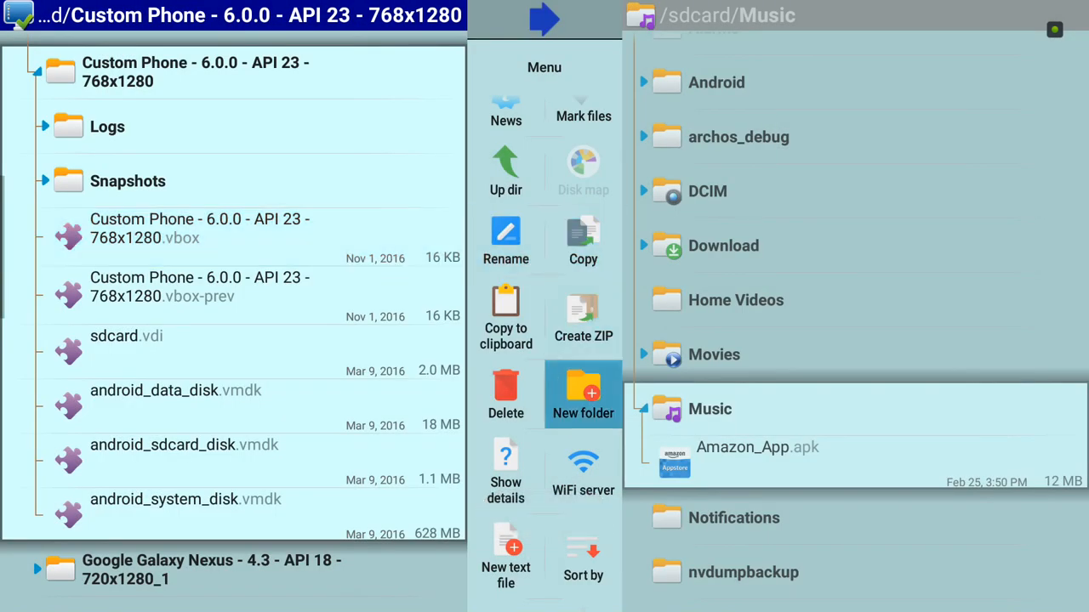
left_click(756, 447)
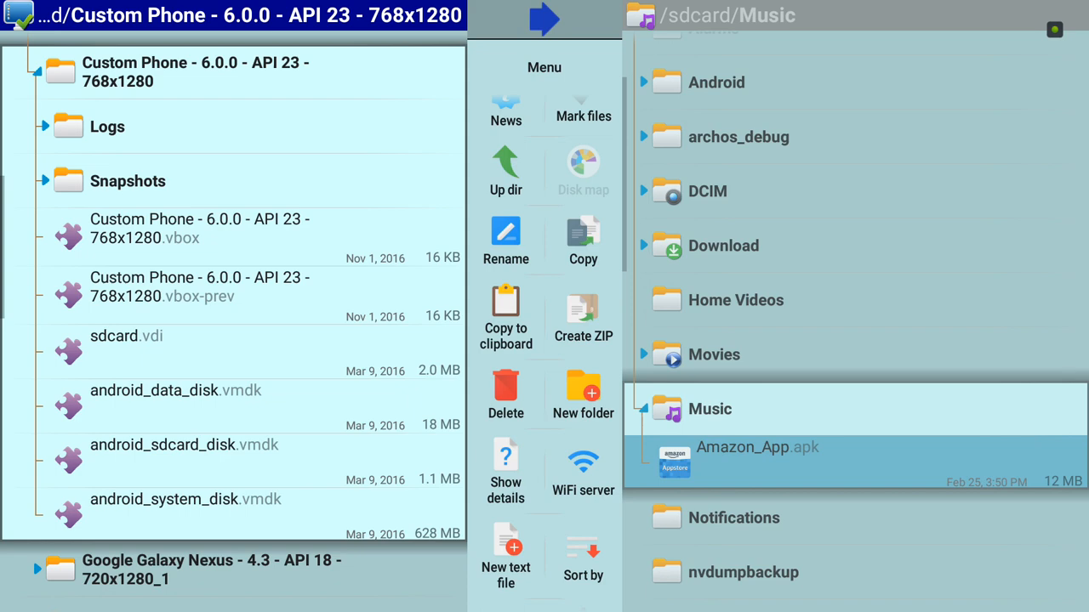
Copy Amazon_App.apk from /sdcard/Music back into the server's Custom Phone folder.
left_click(757, 456)
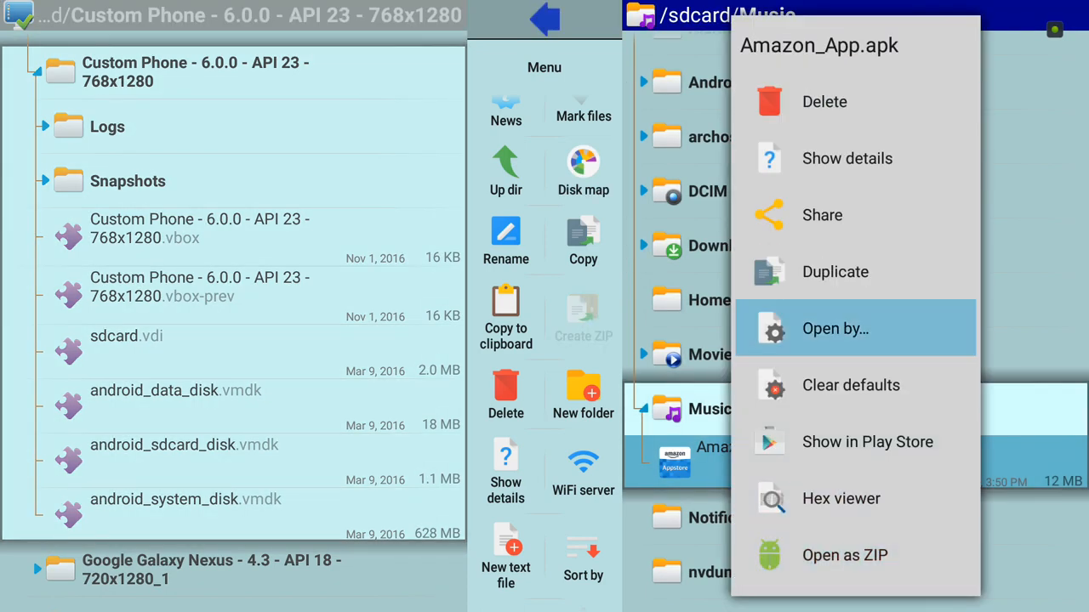
mouse_move(835, 271)
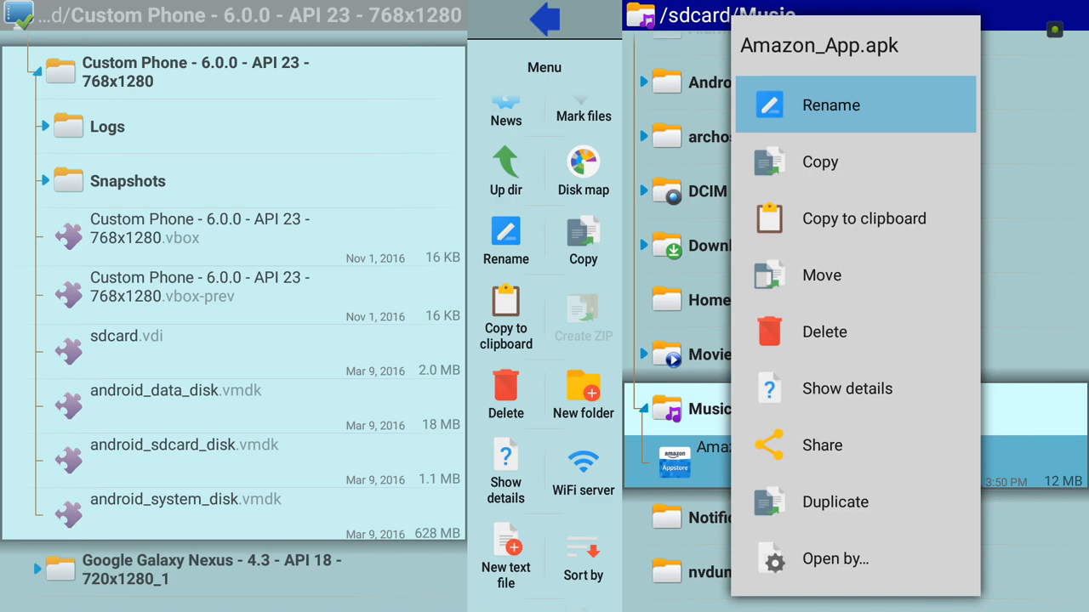
left_click(820, 162)
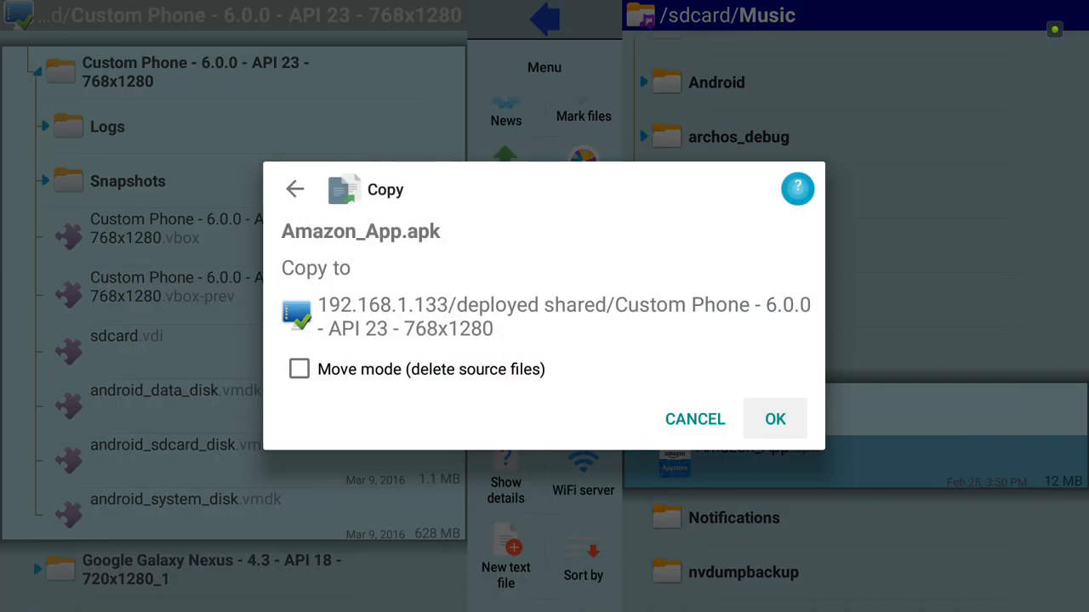
left_click(774, 418)
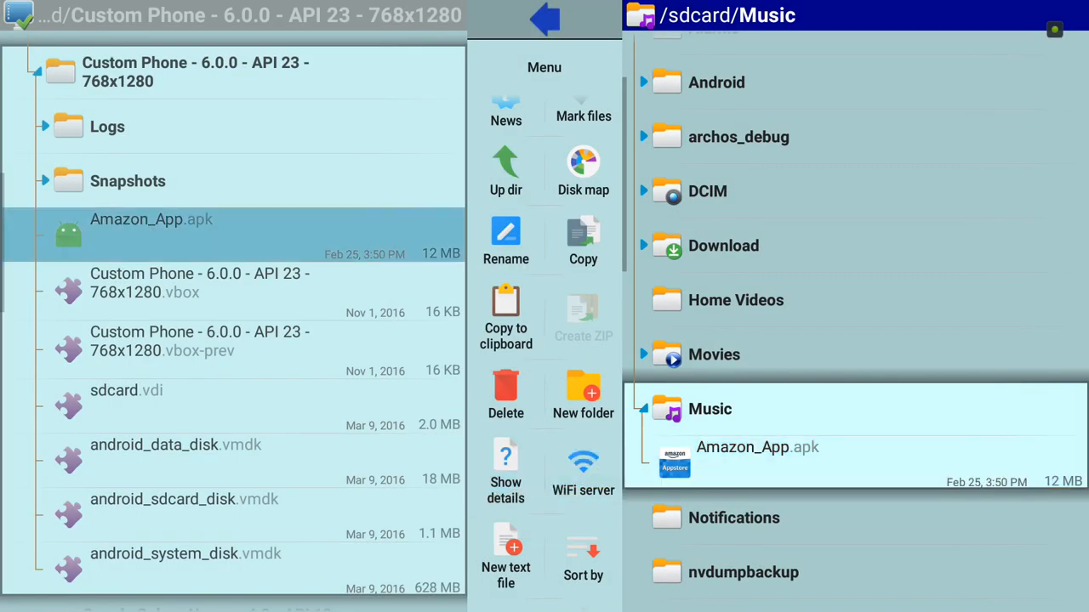
left_click(199, 341)
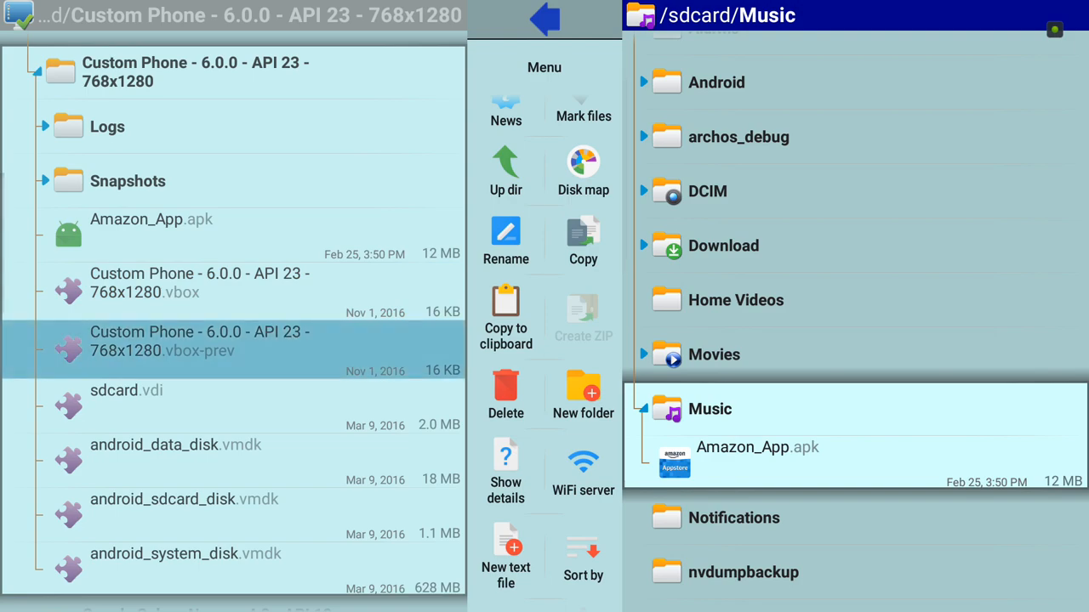